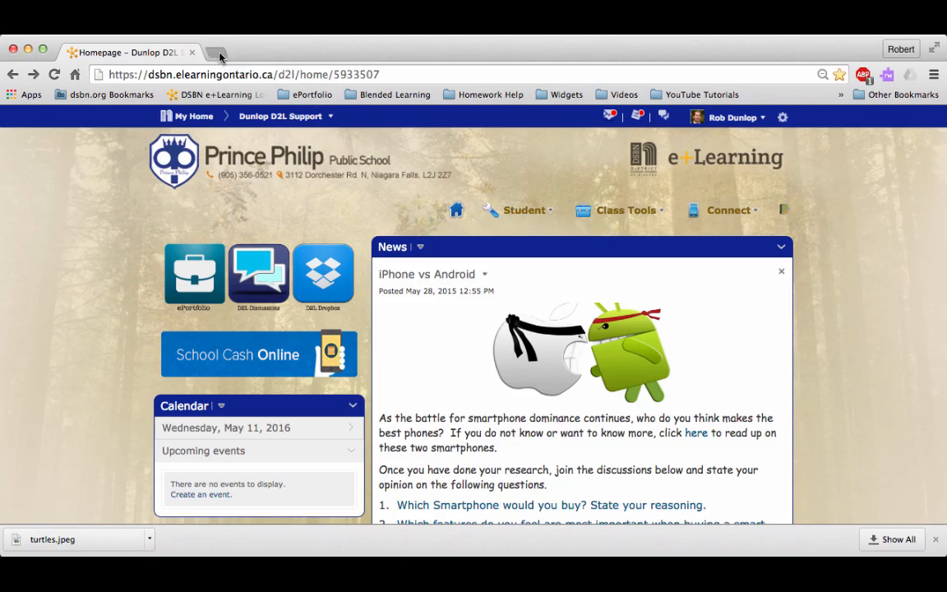
Step: Launch Google Slides from the Chrome apps page in a new tab
{"action": "left_click", "coordinate": [216, 52]}
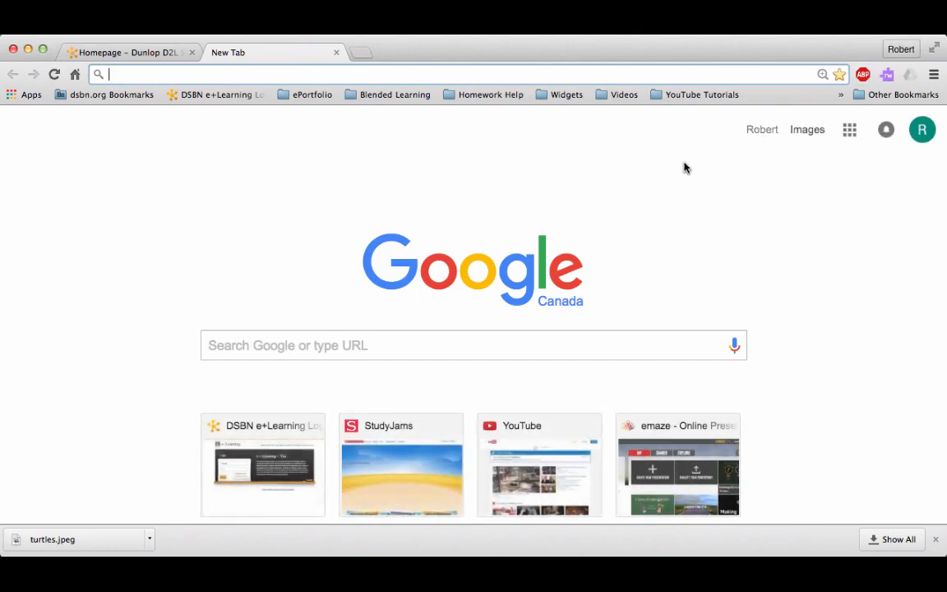
{"action": "left_click", "coordinate": [32, 93]}
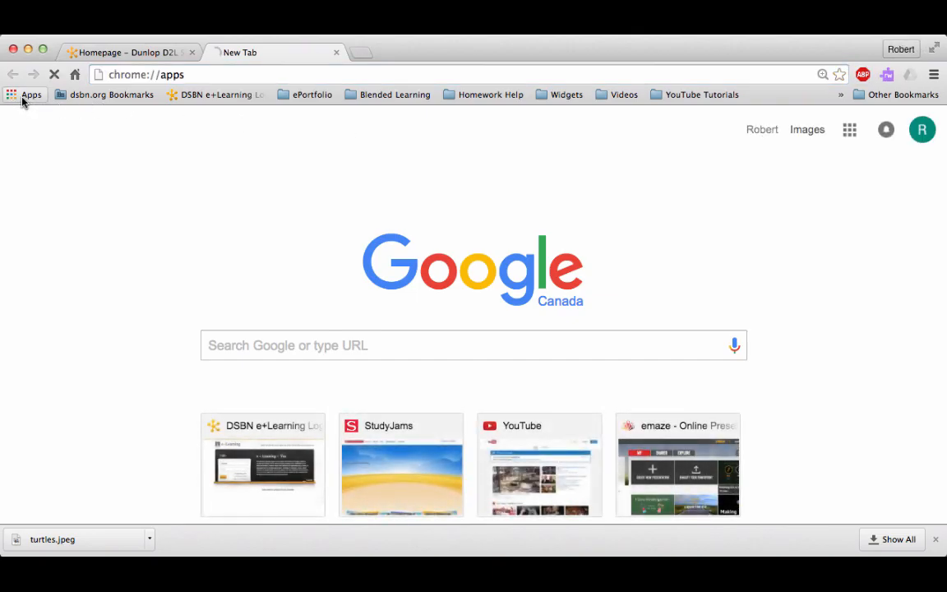
{"action": "left_click", "coordinate": [32, 94]}
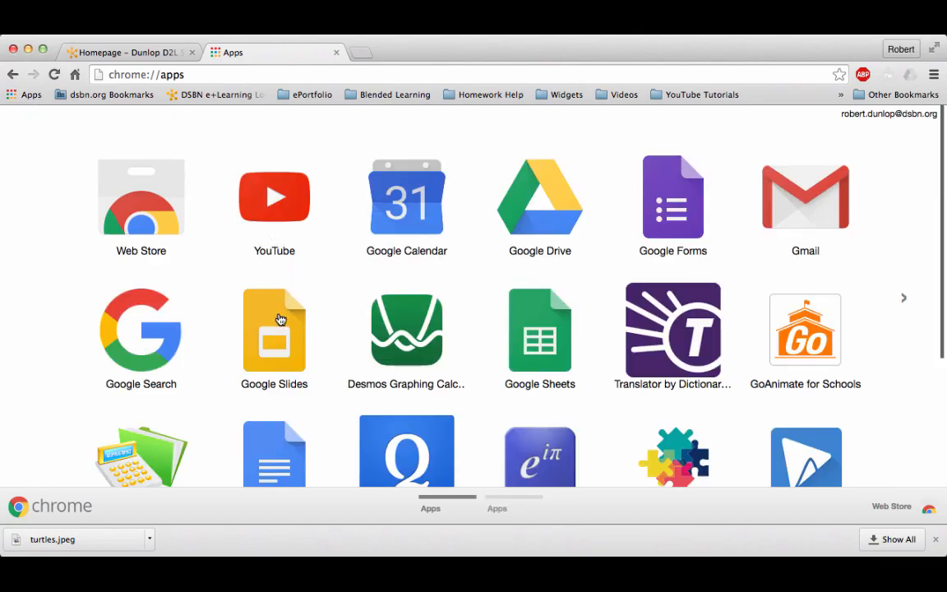
{"action": "mouse_move", "coordinate": [539, 227]}
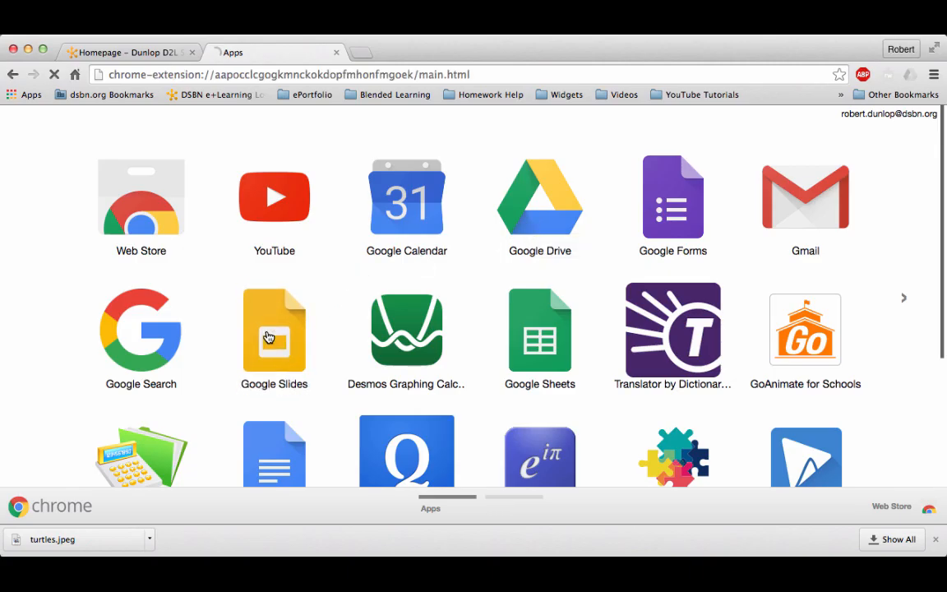
{"action": "left_click", "coordinate": [273, 332]}
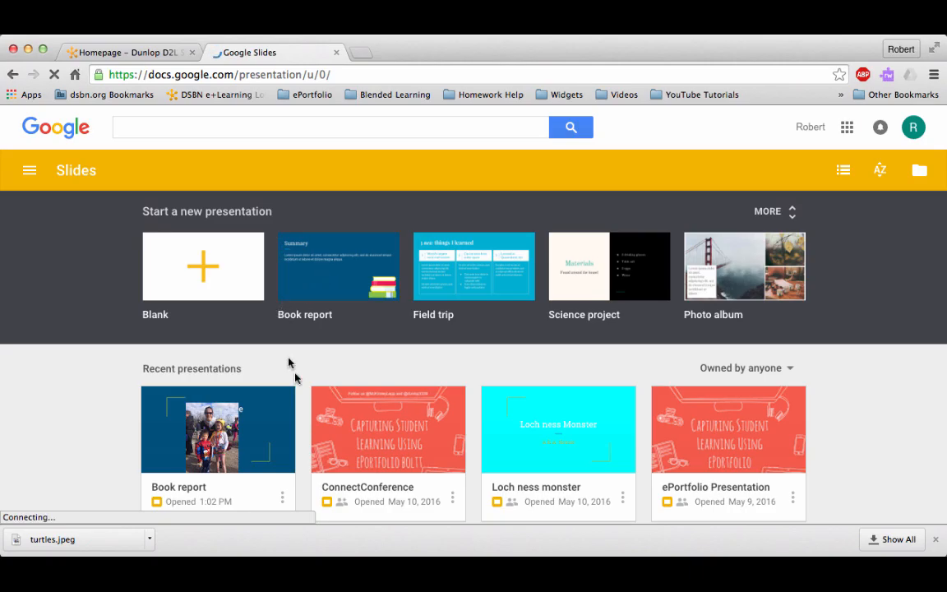
{"action": "mouse_move", "coordinate": [273, 457]}
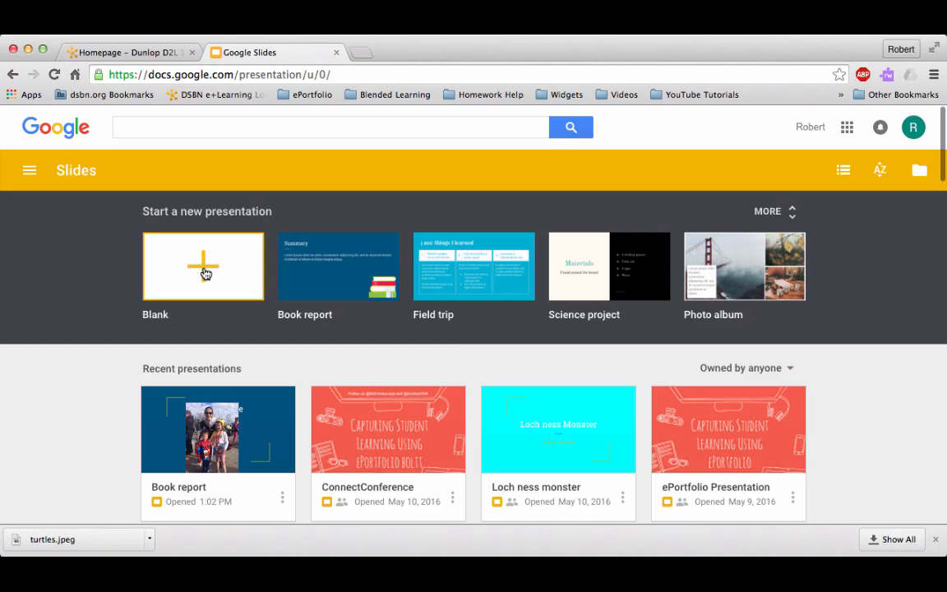
Step: Start a new blank presentation from the Slides home page
{"action": "left_click", "coordinate": [204, 266]}
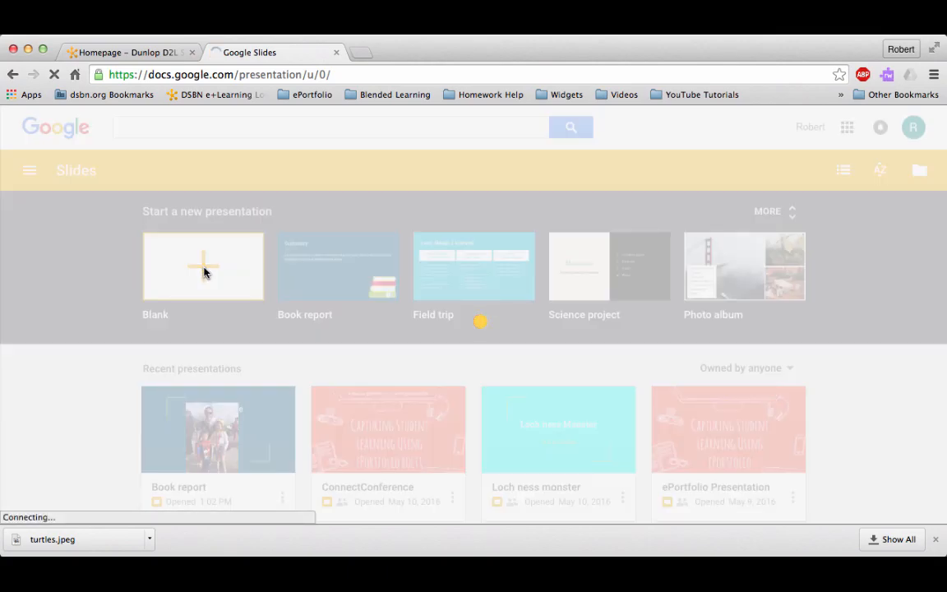
{"action": "left_click", "coordinate": [204, 266]}
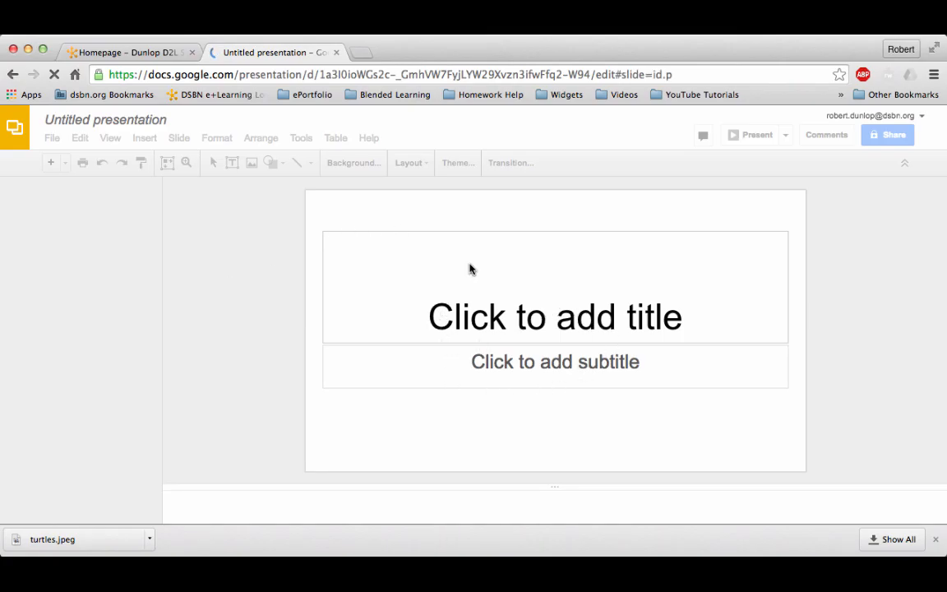
Step: Apply the orange Swiss theme and title the first slide 'Google Slides'
{"action": "left_click", "coordinate": [457, 163]}
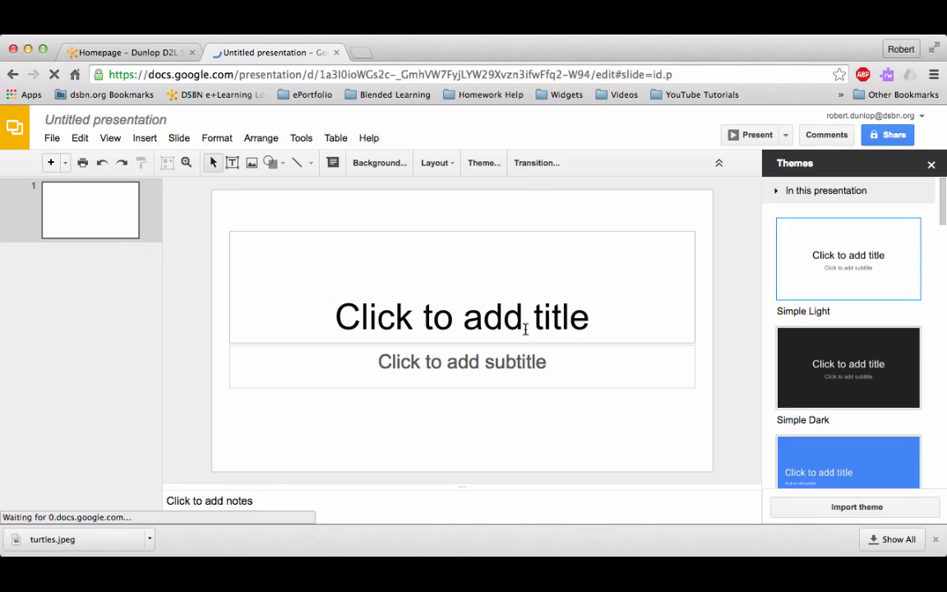
{"action": "scroll", "scroll_direction": "down", "scroll_amount": 3}
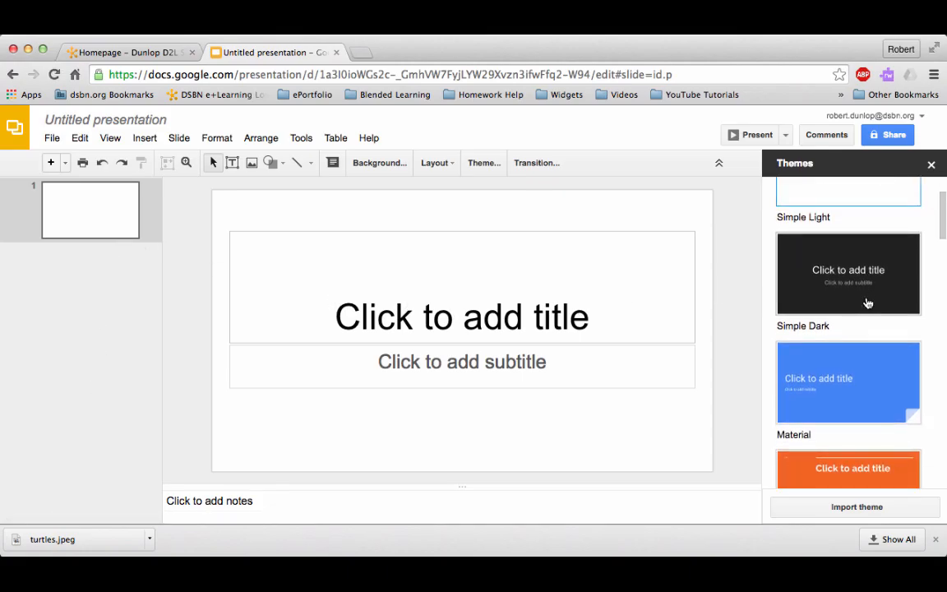
{"action": "scroll", "scroll_direction": "down", "scroll_amount": 3}
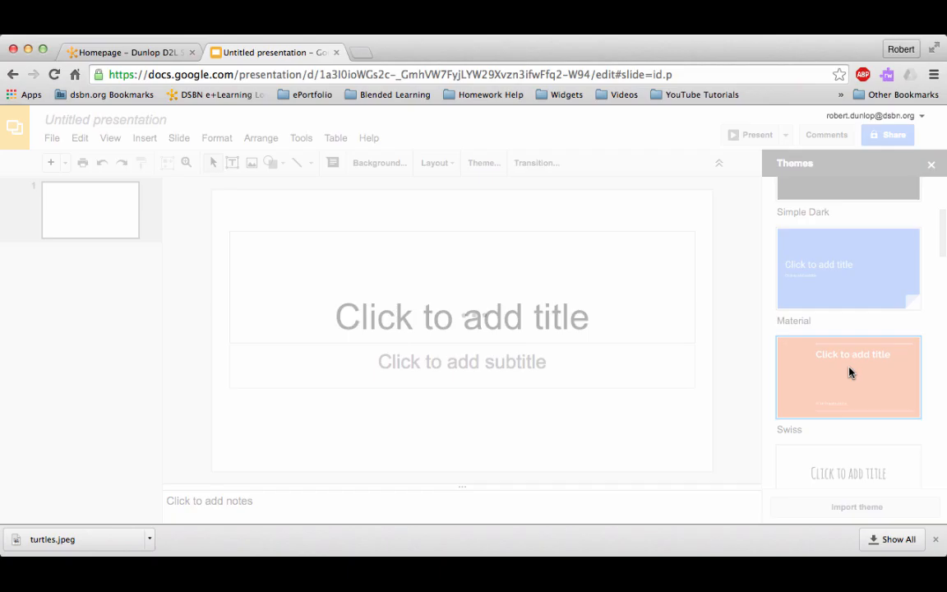
{"action": "left_click", "coordinate": [848, 376]}
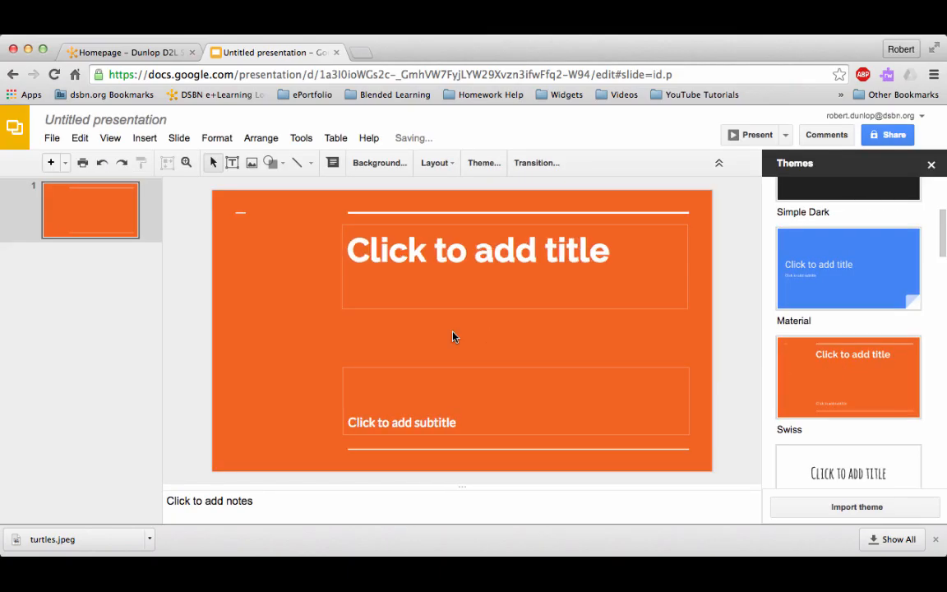
{"action": "mouse_move", "coordinate": [132, 327]}
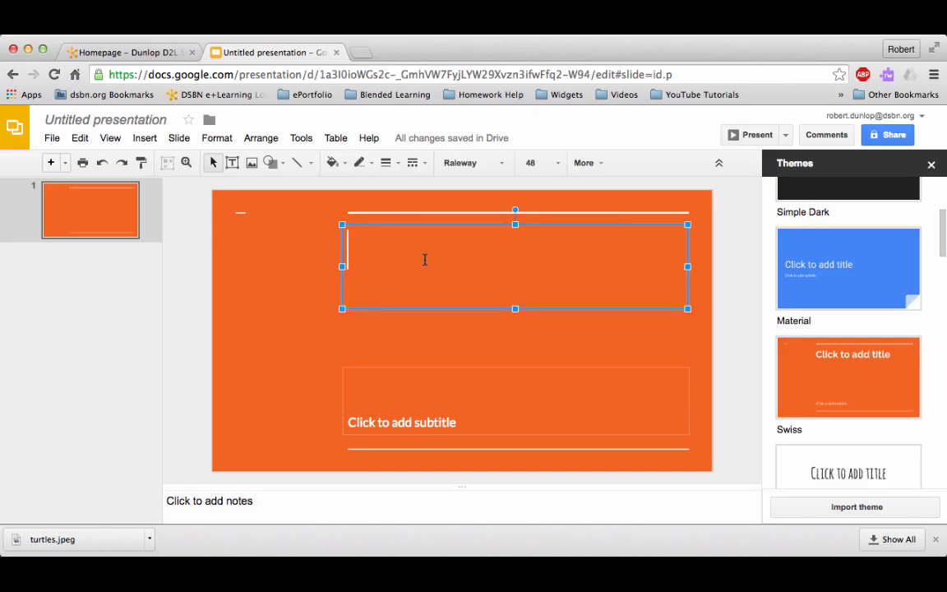
{"action": "type", "text": "Google Slides"}
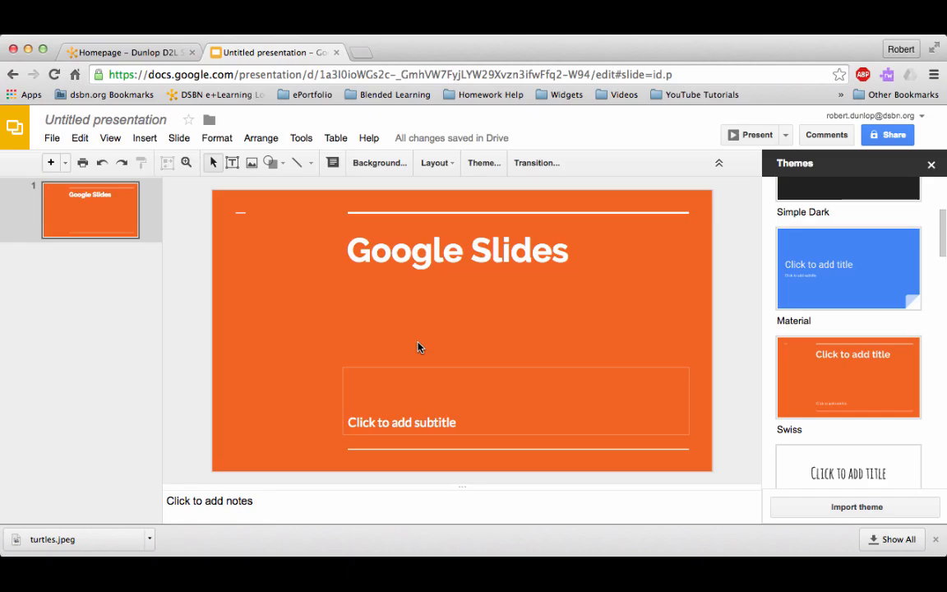
{"action": "mouse_move", "coordinate": [145, 138]}
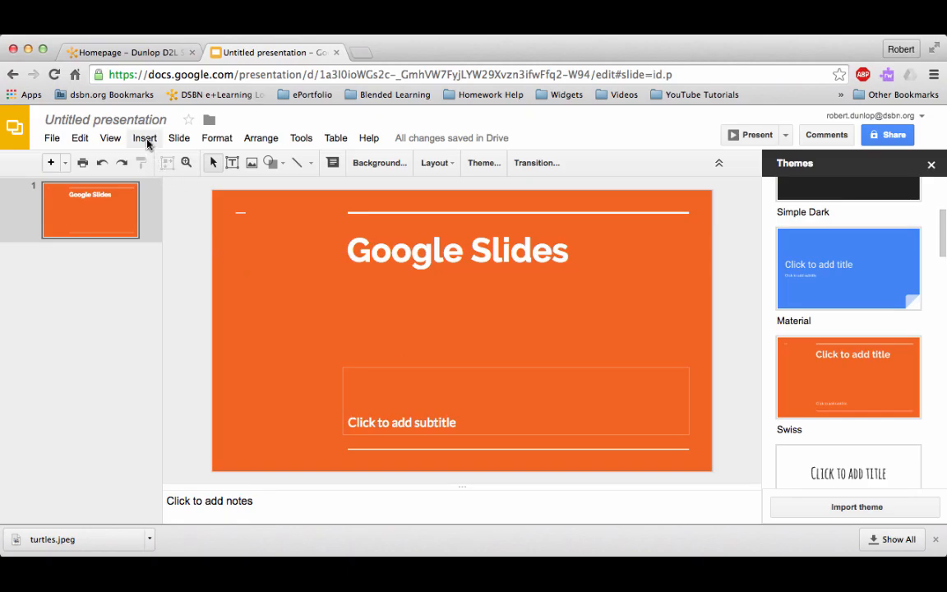
Step: Insert turtles.jpeg from the Class 2015-2016 Drive folder onto the title slide
{"action": "left_click", "coordinate": [144, 138]}
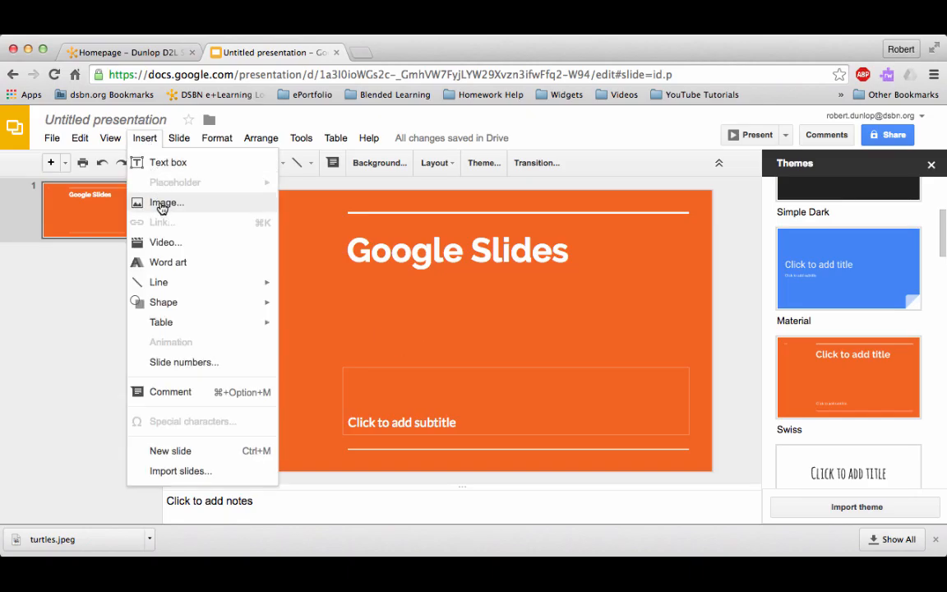
{"action": "left_click", "coordinate": [164, 202]}
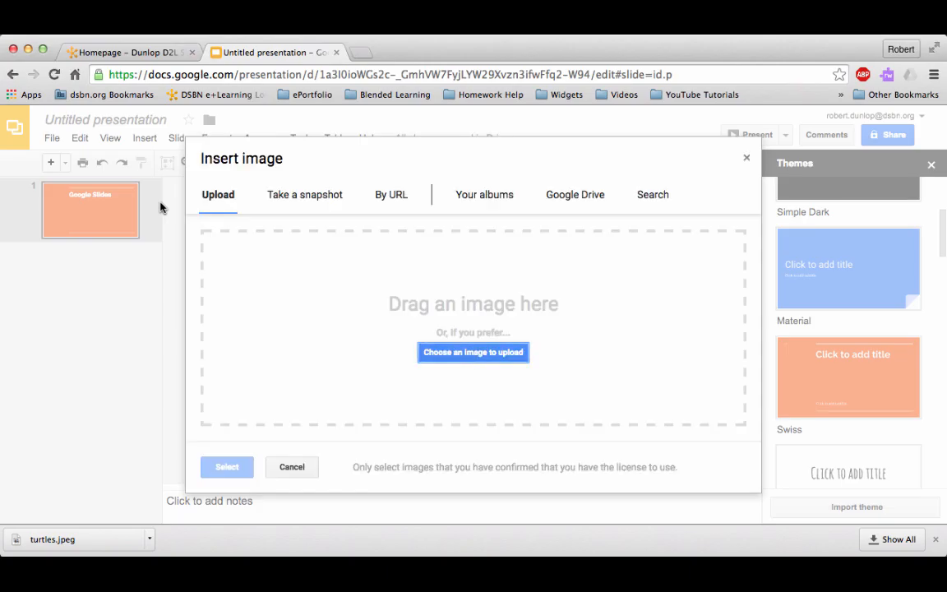
{"action": "mouse_move", "coordinate": [473, 352]}
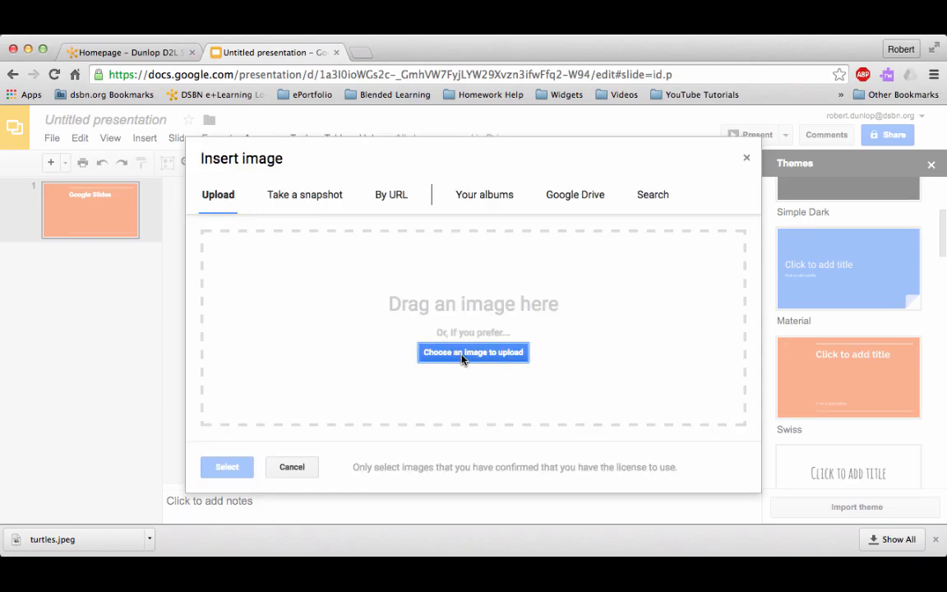
{"action": "mouse_move", "coordinate": [575, 194]}
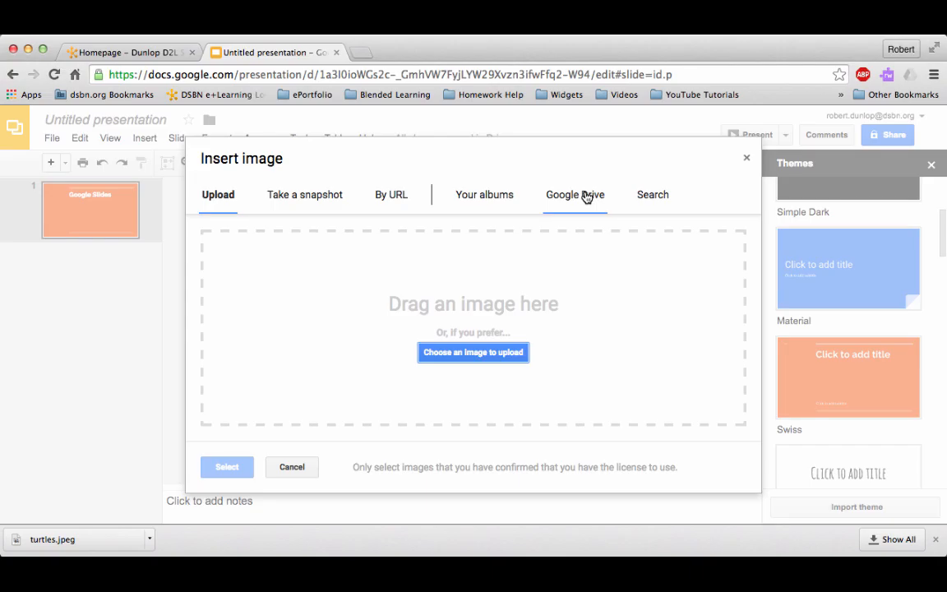
{"action": "left_click", "coordinate": [575, 194]}
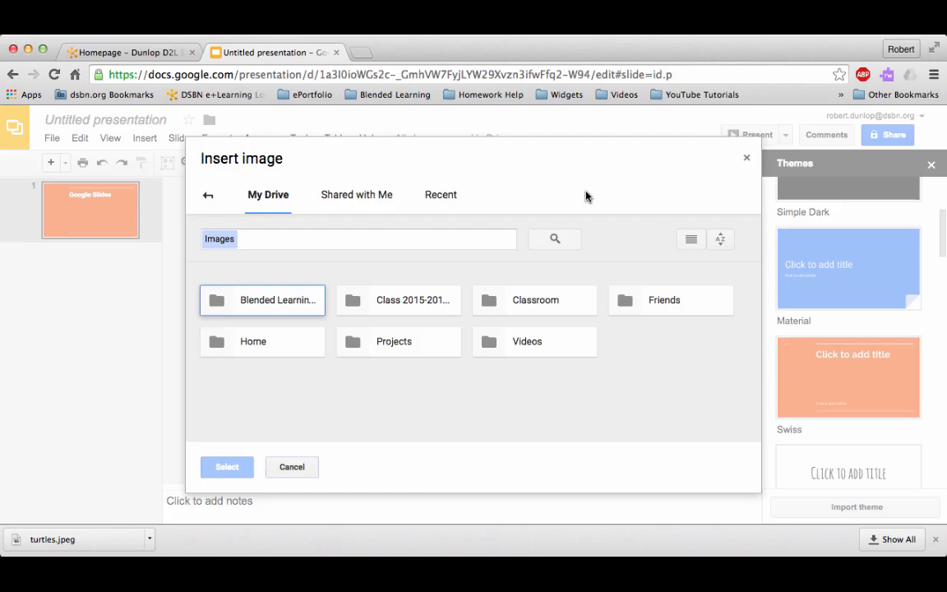
{"action": "double_click", "coordinate": [398, 299]}
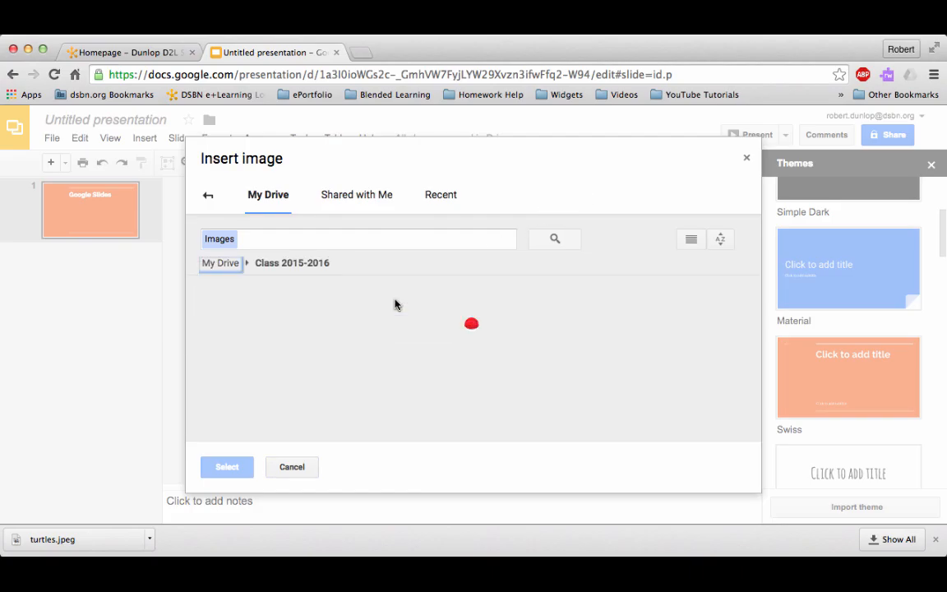
{"action": "left_click", "coordinate": [470, 322]}
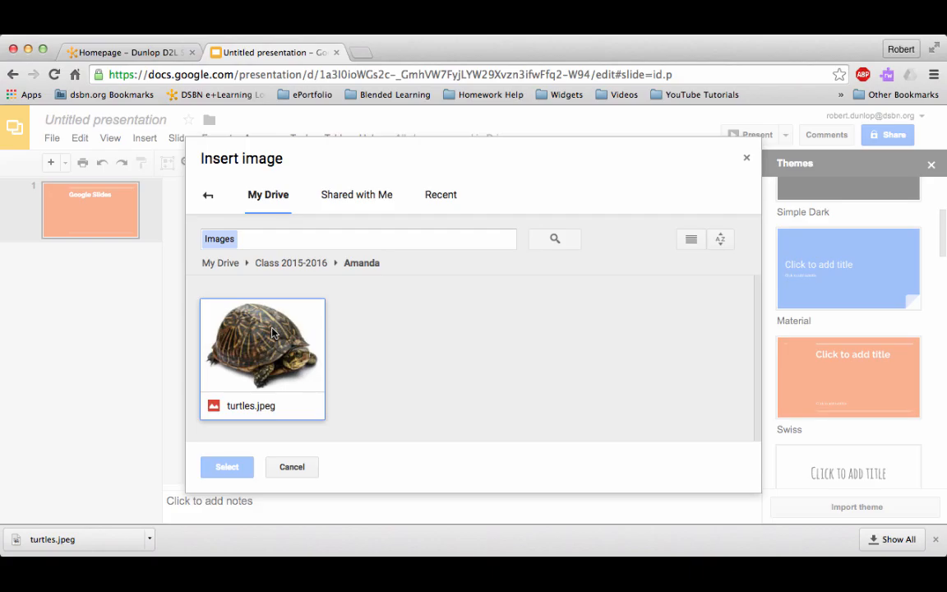
{"action": "left_click", "coordinate": [263, 345]}
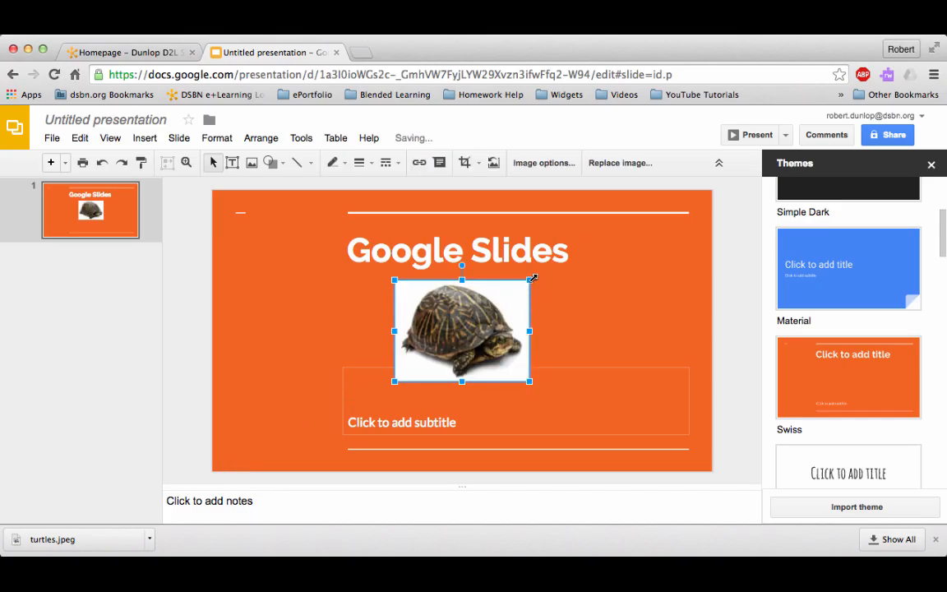
Step: Enlarge the turtle photo at lower left and place a 'This is turtle' caption beside it
{"action": "left_click_drag", "start_coordinate": [461, 329], "coordinate": [489, 309]}
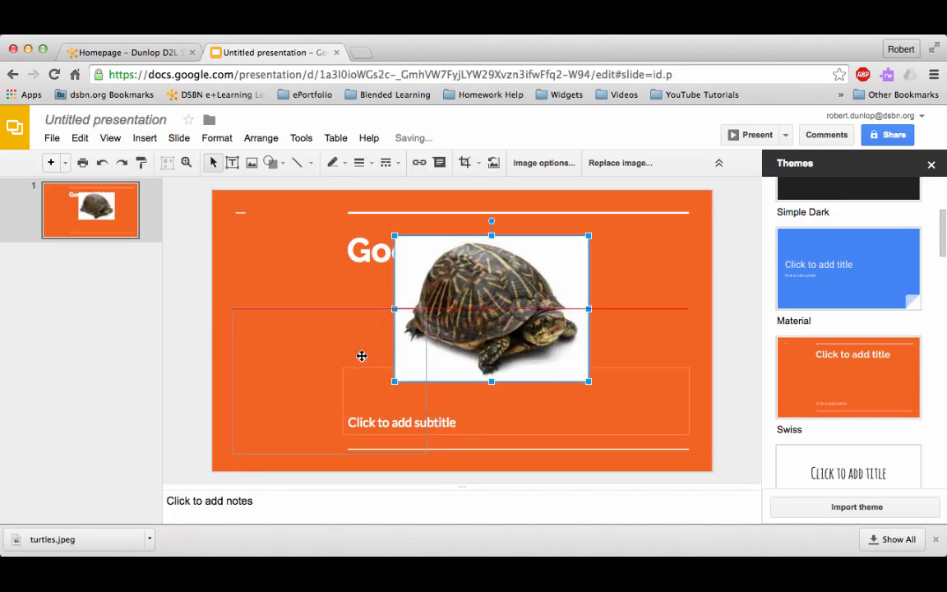
{"action": "left_click_drag", "start_coordinate": [490, 309], "coordinate": [349, 348]}
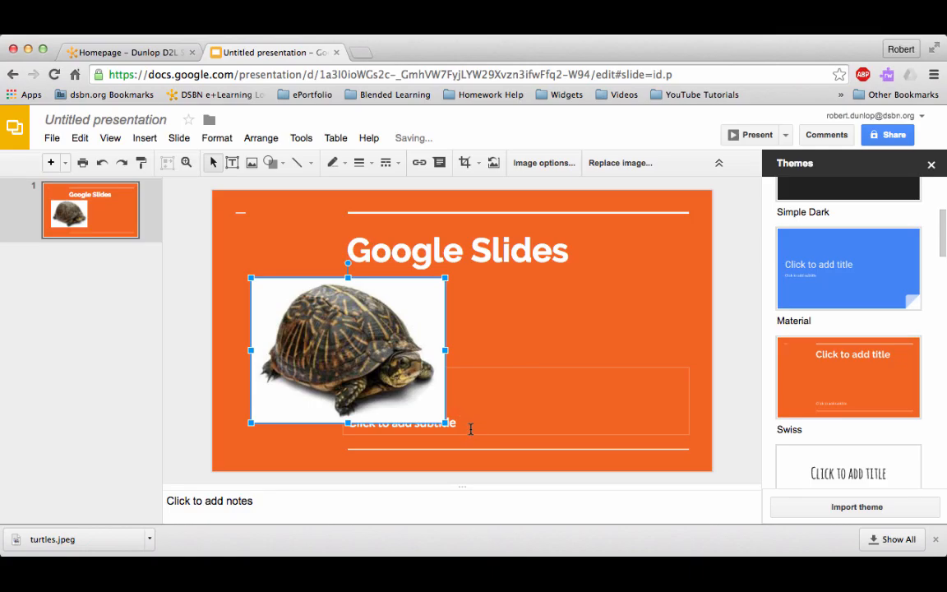
{"action": "left_click", "coordinate": [516, 401]}
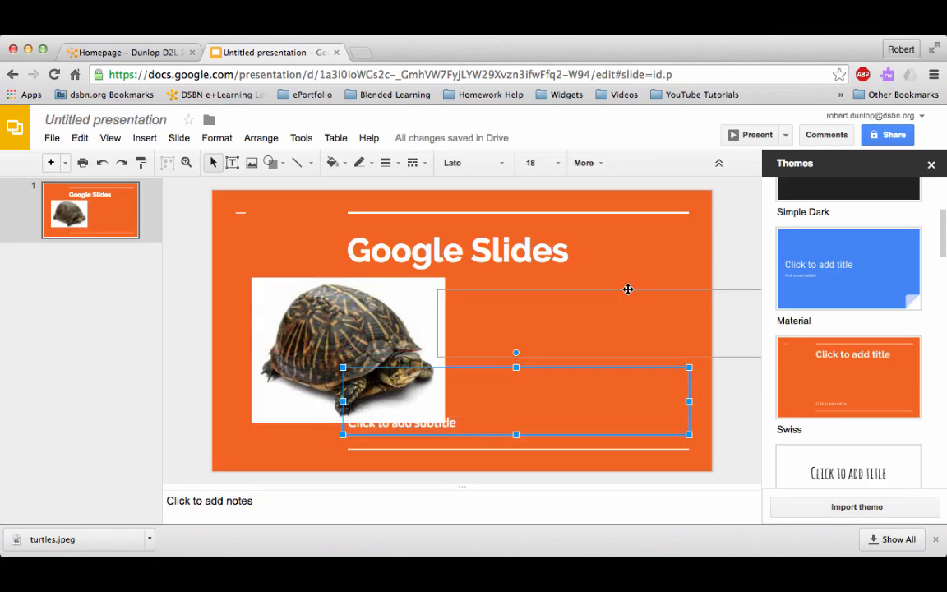
{"action": "type", "text": "This is turtle"}
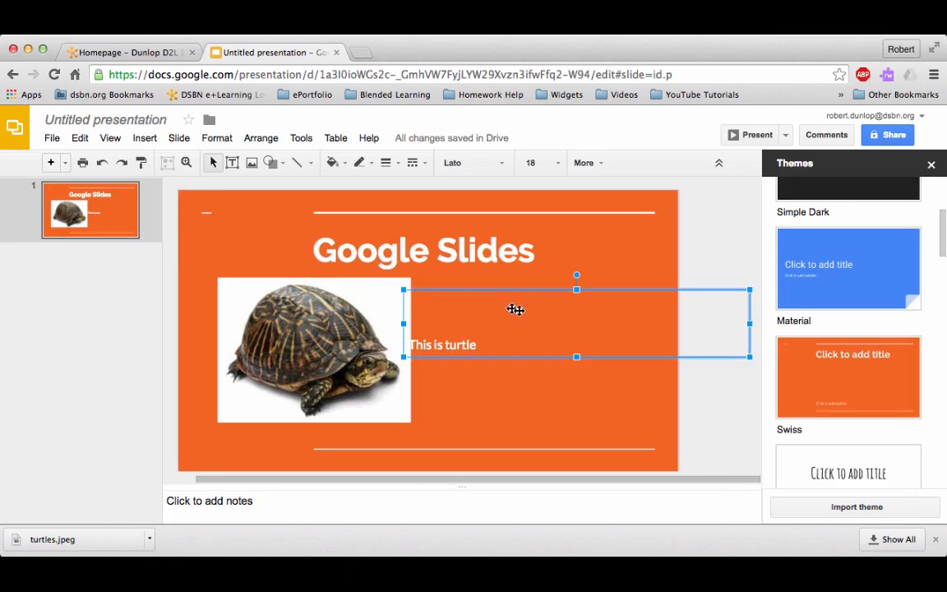
{"action": "left_click_drag", "start_coordinate": [516, 309], "coordinate": [562, 322]}
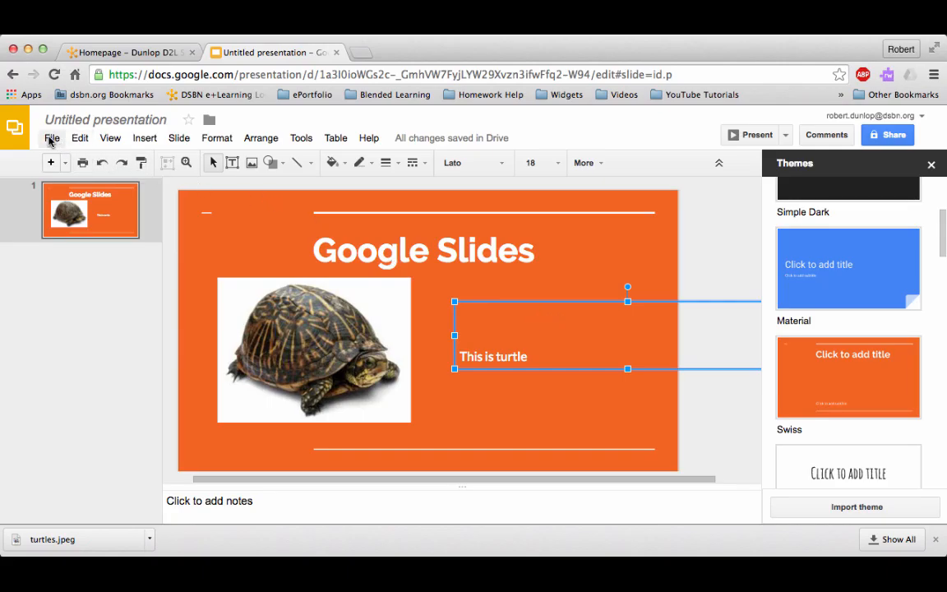
Step: Set web-publish embed options: auto-start, restart after last slide, 5-second advance, custom 600×366 size
{"action": "left_click", "coordinate": [53, 138]}
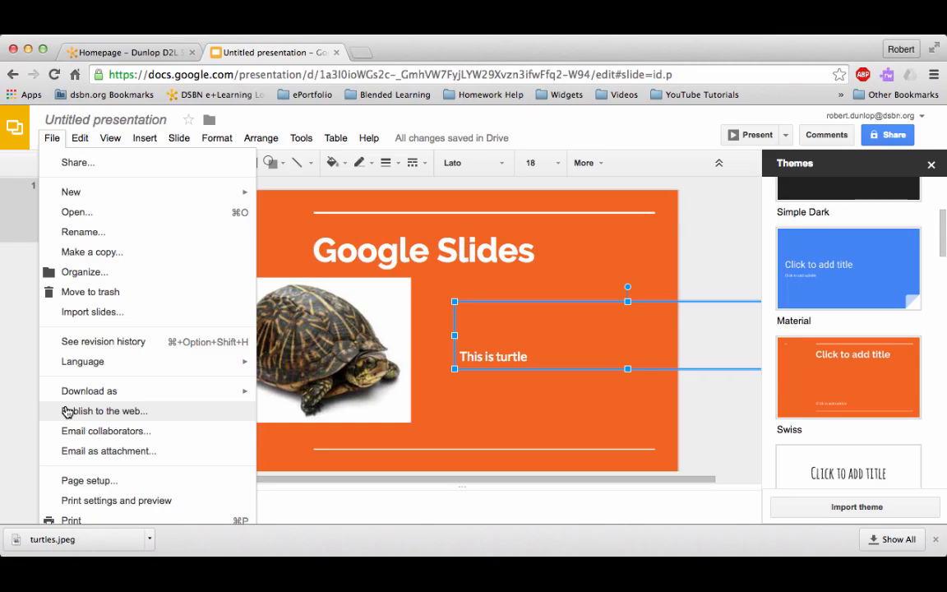
{"action": "left_click", "coordinate": [102, 411]}
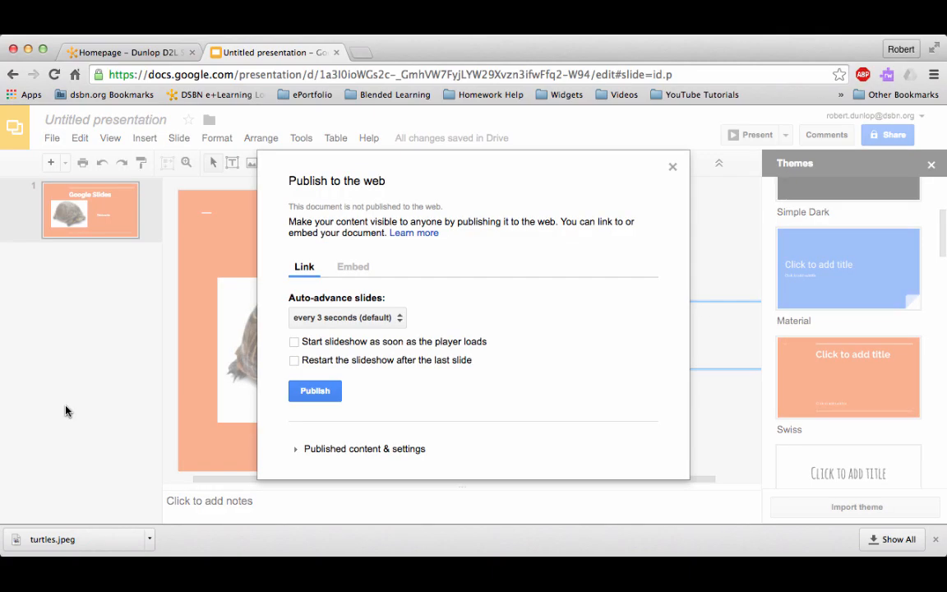
{"action": "mouse_move", "coordinate": [352, 267]}
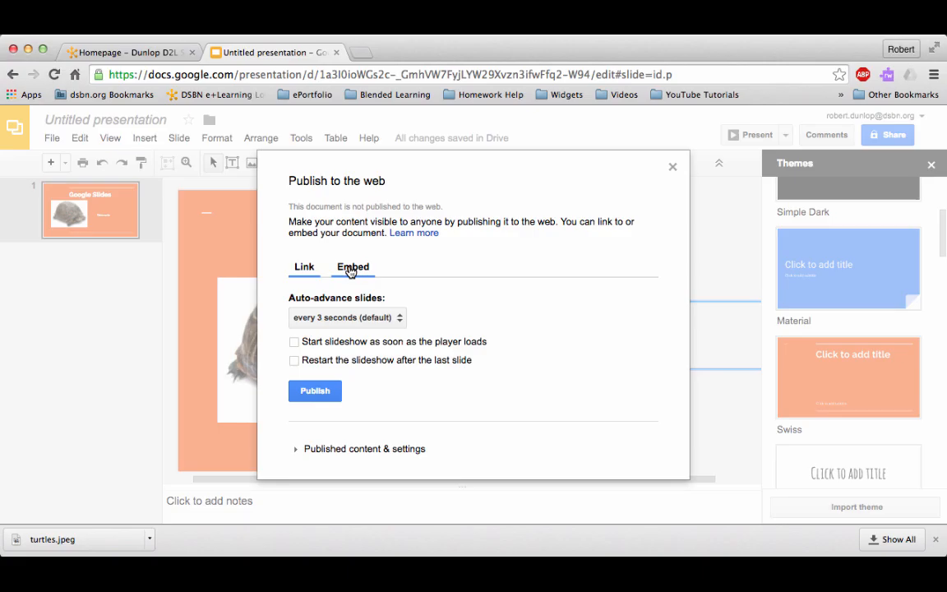
{"action": "left_click", "coordinate": [351, 266]}
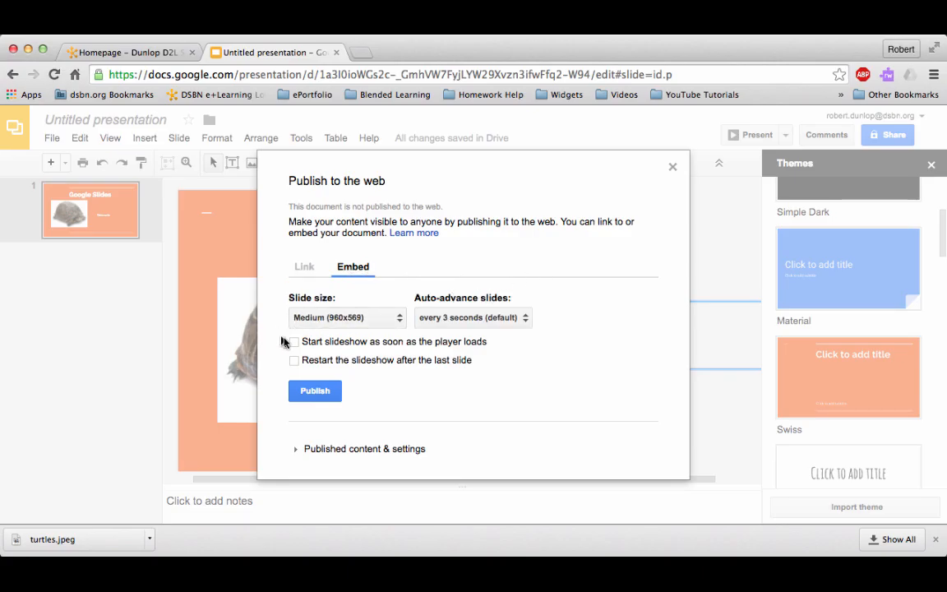
{"action": "left_click", "coordinate": [294, 340]}
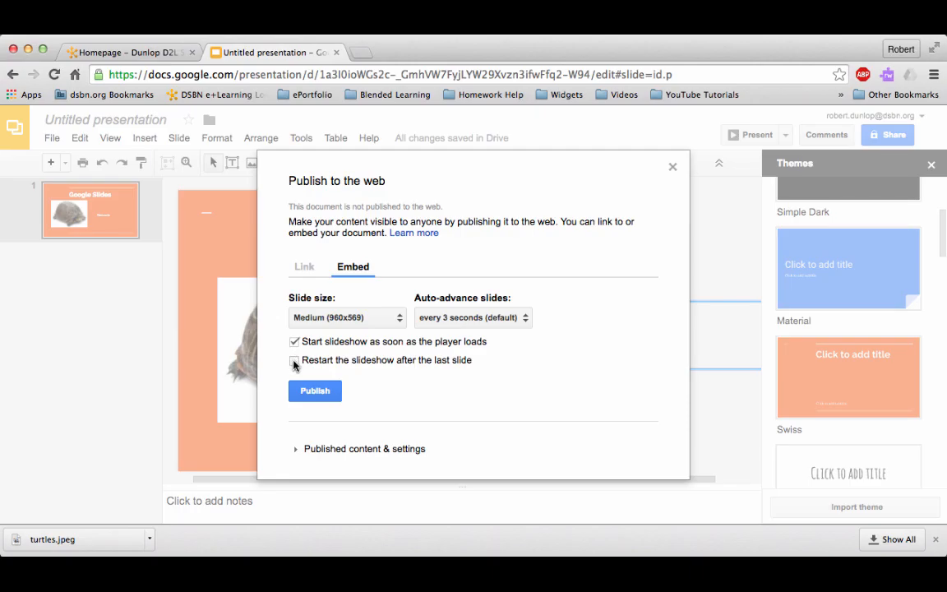
{"action": "left_click", "coordinate": [469, 318]}
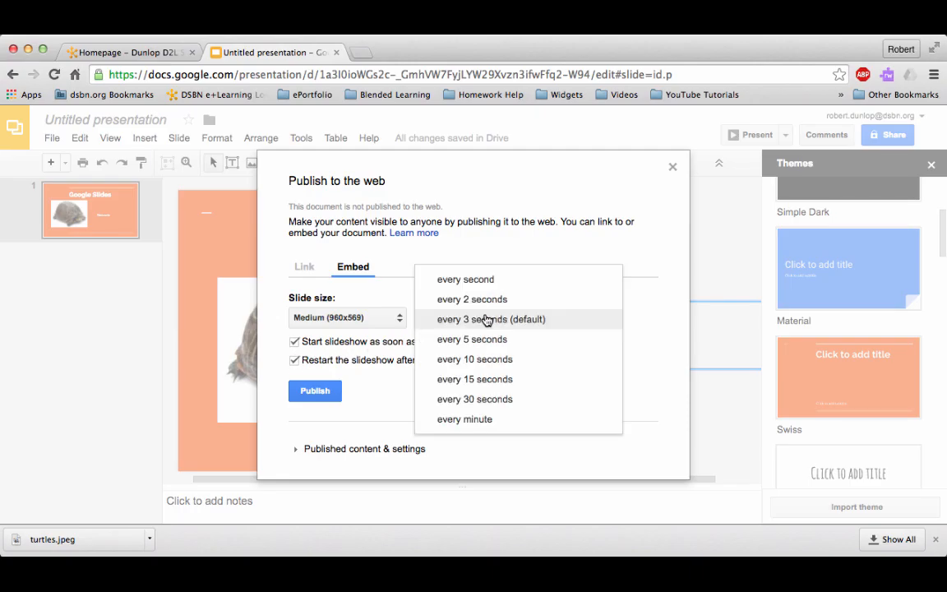
{"action": "left_click", "coordinate": [471, 339]}
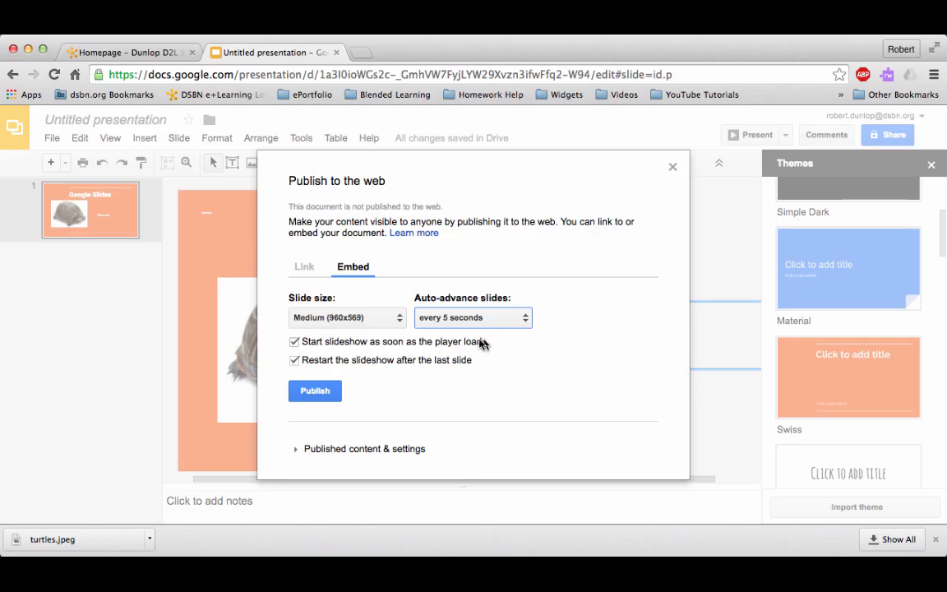
{"action": "mouse_move", "coordinate": [397, 322]}
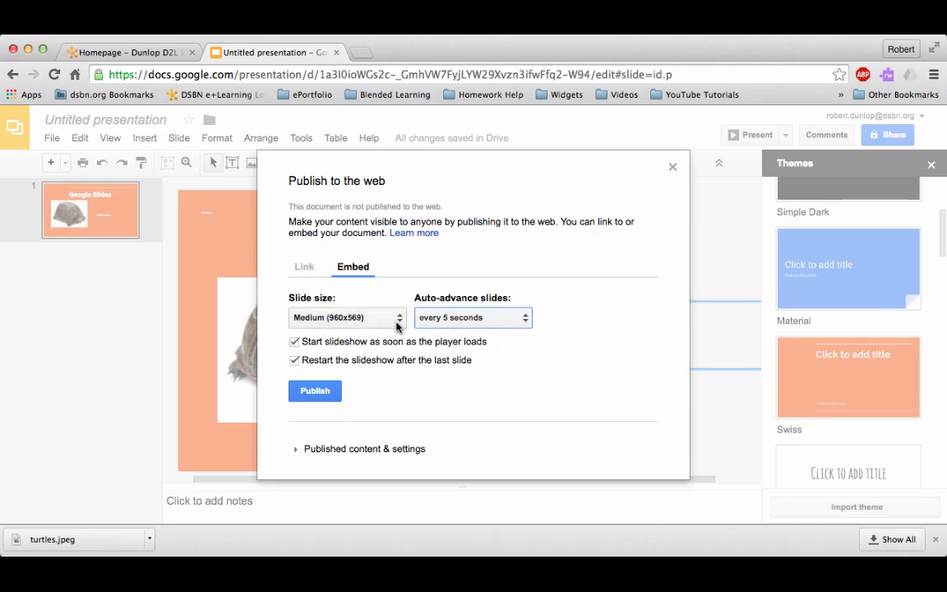
{"action": "left_click", "coordinate": [346, 317]}
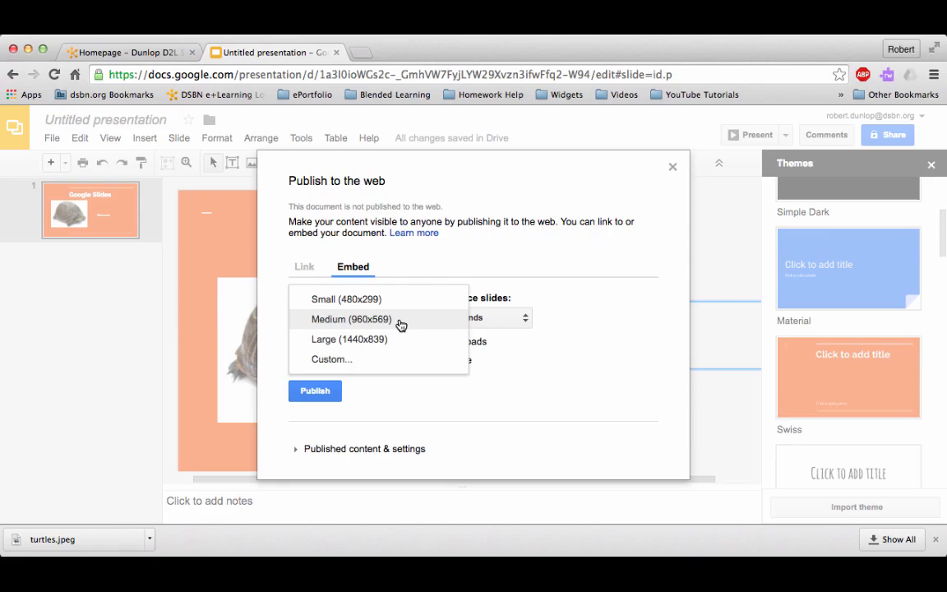
{"action": "mouse_move", "coordinate": [398, 299]}
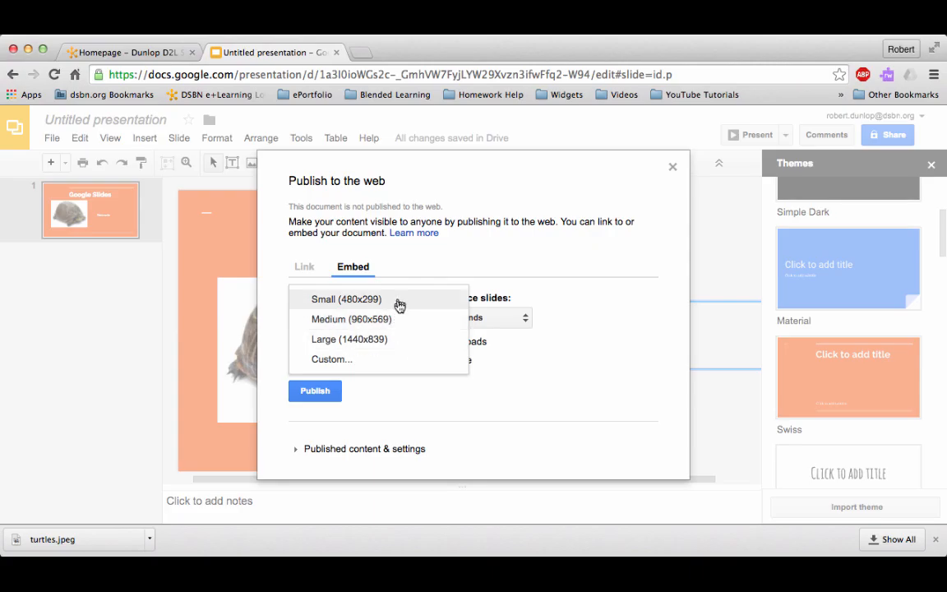
{"action": "mouse_move", "coordinate": [353, 358]}
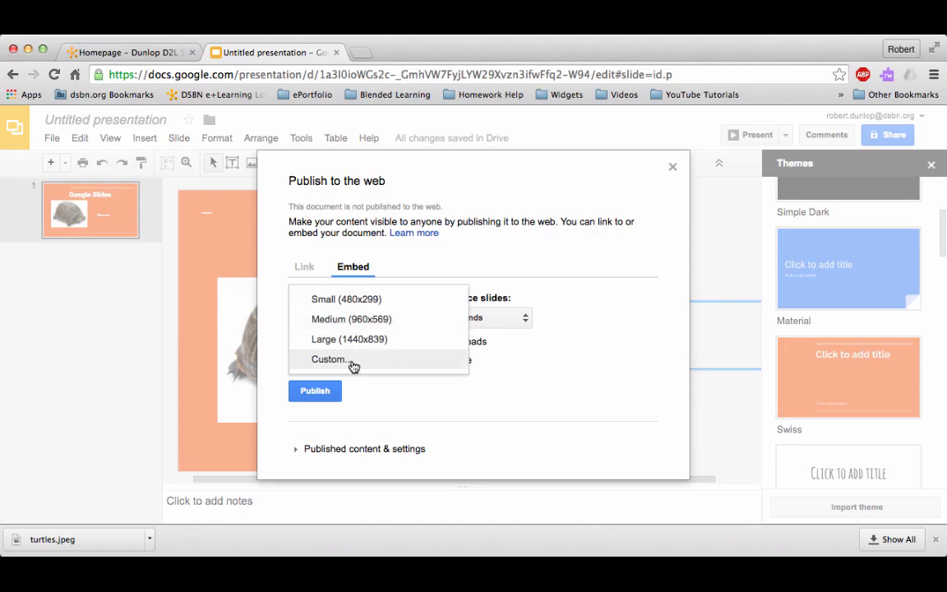
{"action": "left_click", "coordinate": [329, 358]}
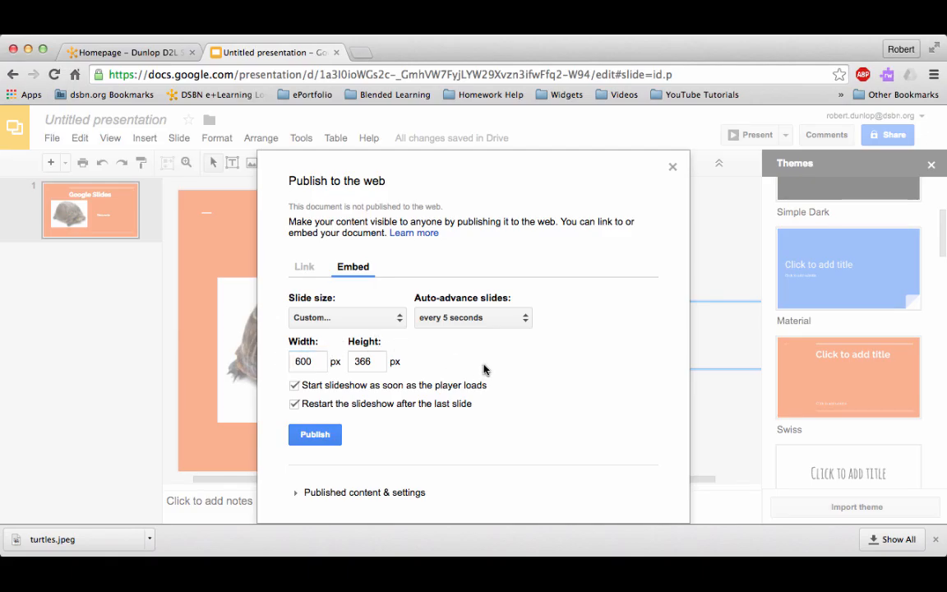
{"action": "mouse_move", "coordinate": [475, 371]}
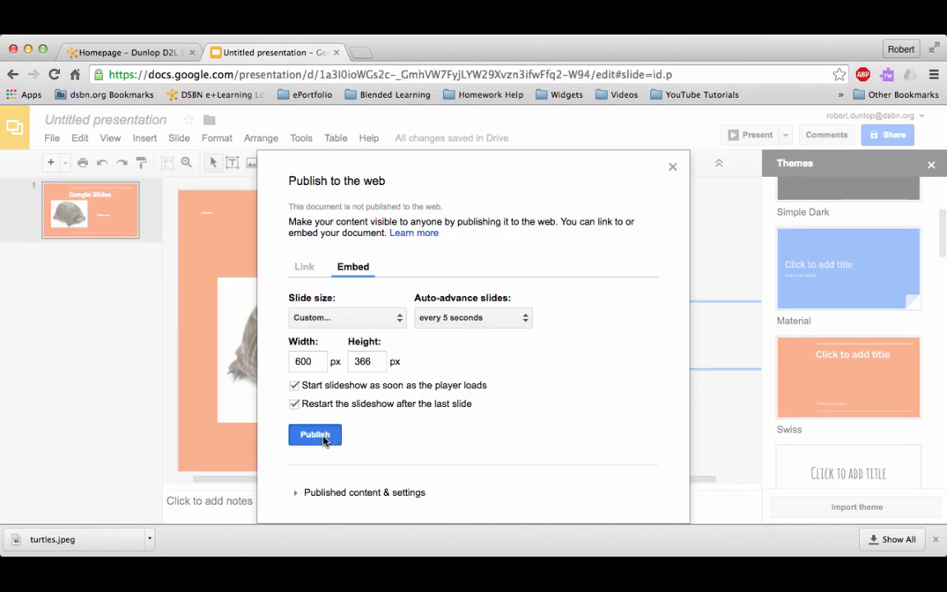
Step: Publish the presentation to the web and copy its iframe embed code
{"action": "left_click", "coordinate": [316, 434]}
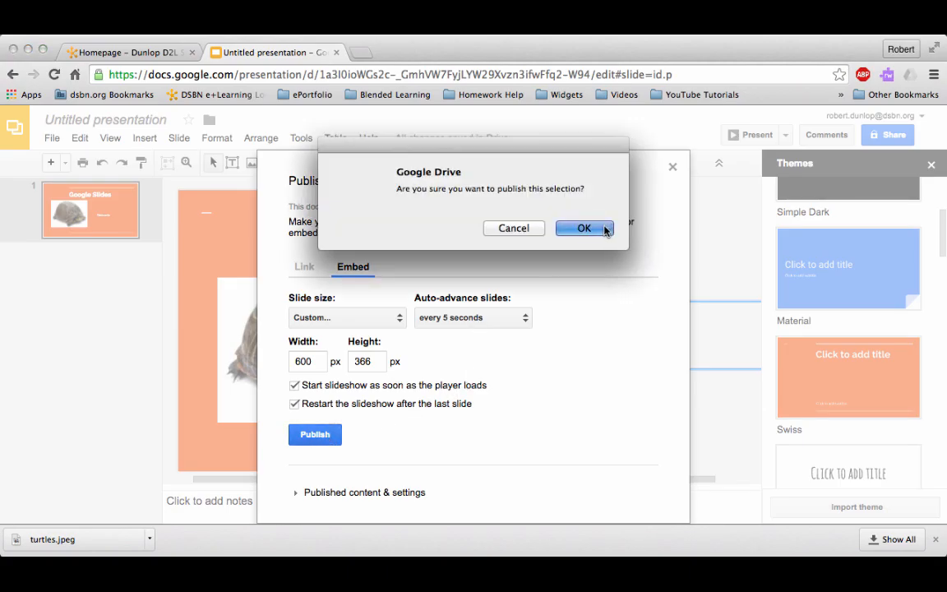
{"action": "left_click", "coordinate": [583, 226]}
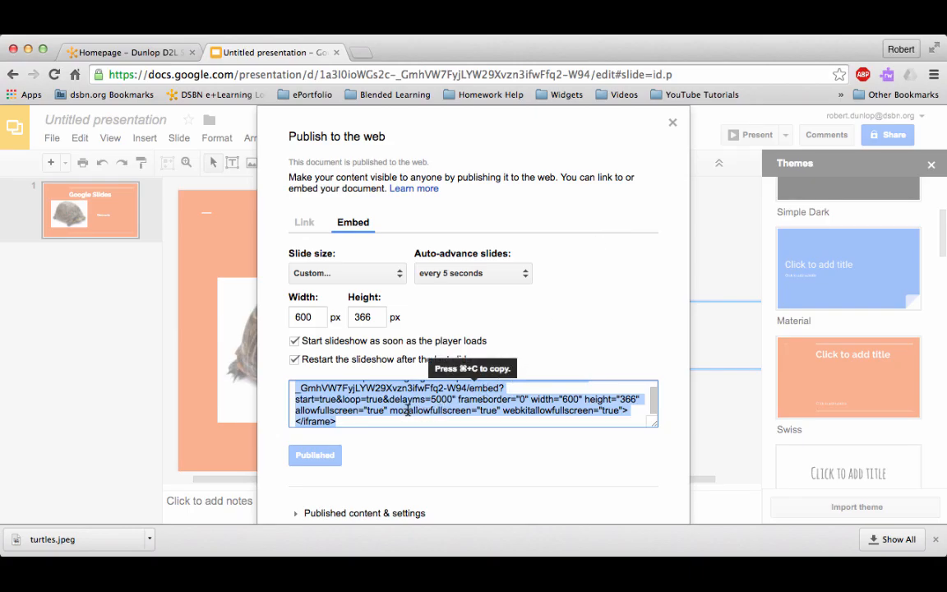
{"action": "right_click", "coordinate": [473, 407]}
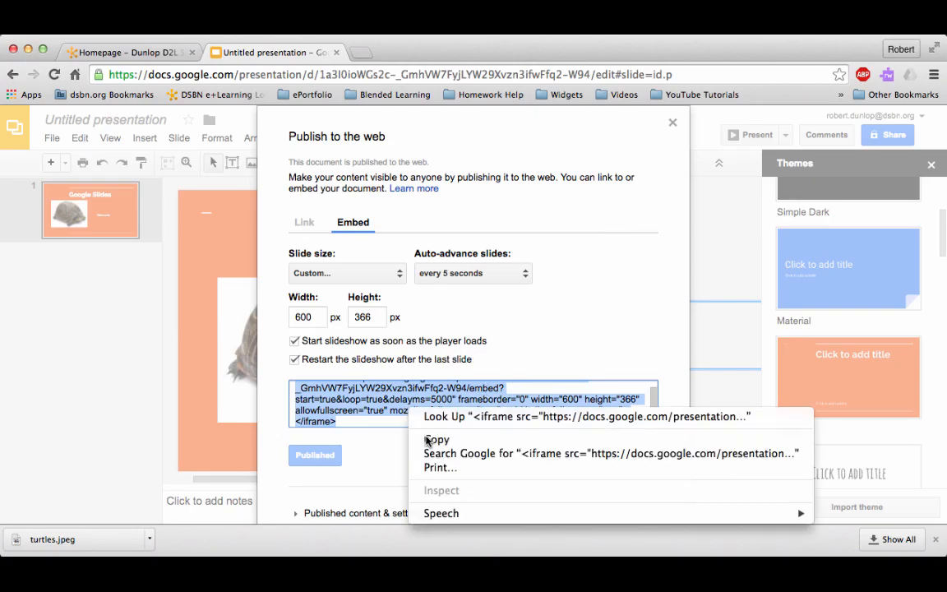
{"action": "left_click", "coordinate": [437, 439]}
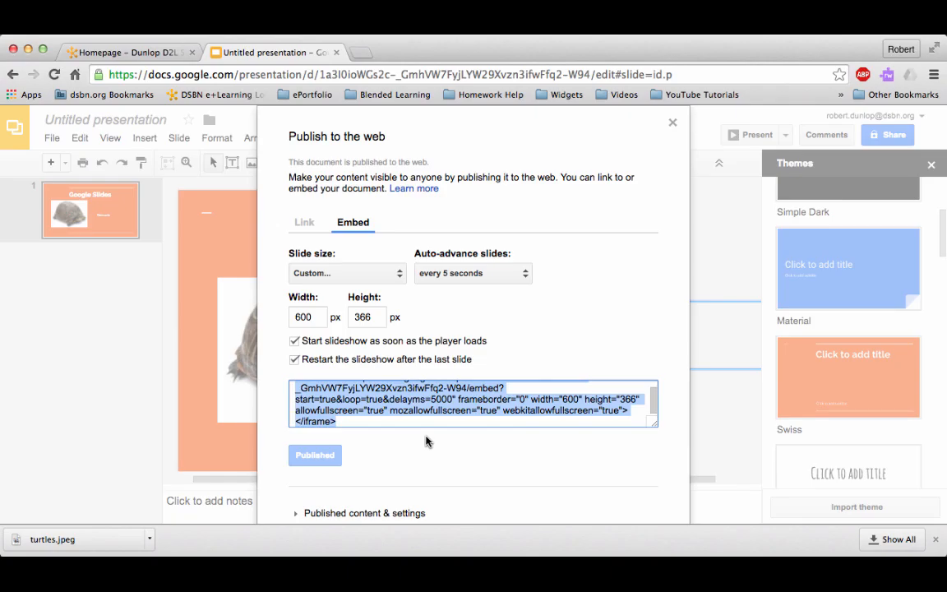
{"action": "left_click", "coordinate": [672, 122]}
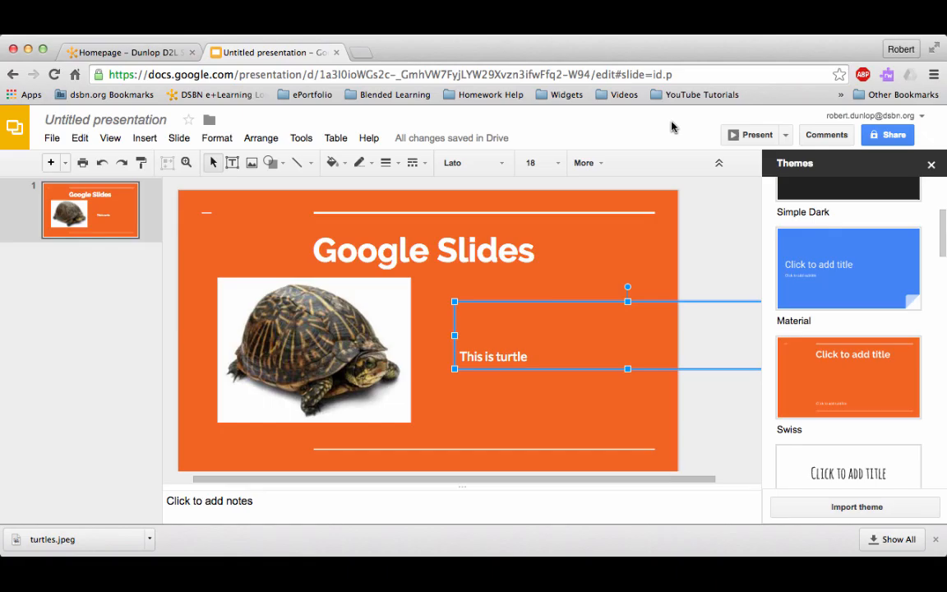
{"action": "mouse_move", "coordinate": [368, 286]}
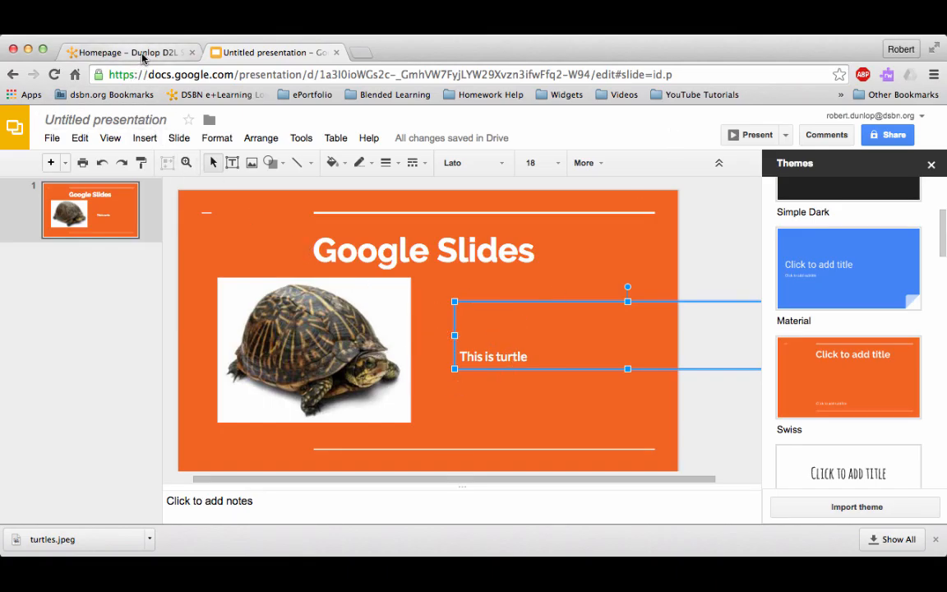
Step: Return to the D2L homepage and go to the course administration tools
{"action": "left_click", "coordinate": [123, 51]}
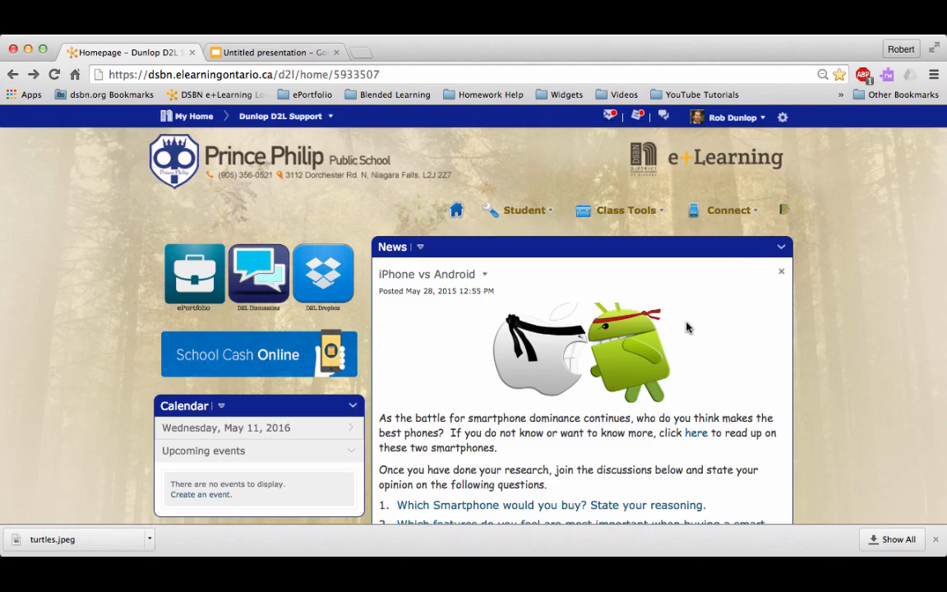
{"action": "mouse_move", "coordinate": [611, 321]}
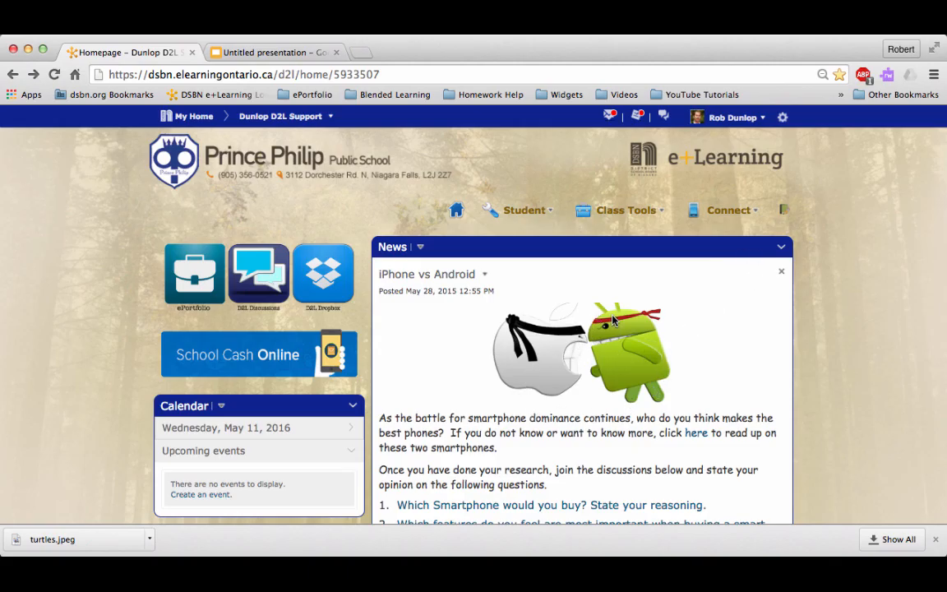
{"action": "mouse_move", "coordinate": [914, 263]}
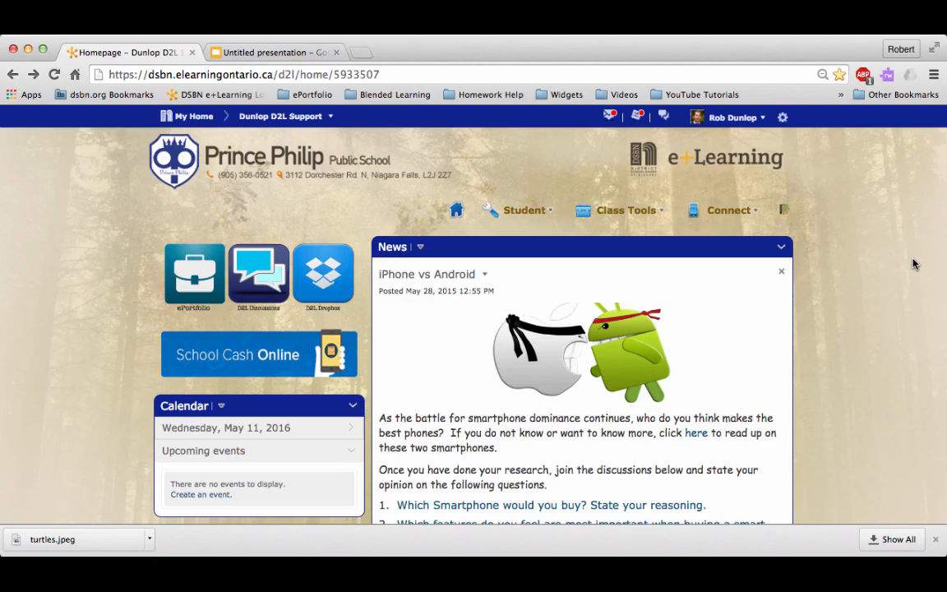
{"action": "mouse_move", "coordinate": [819, 233]}
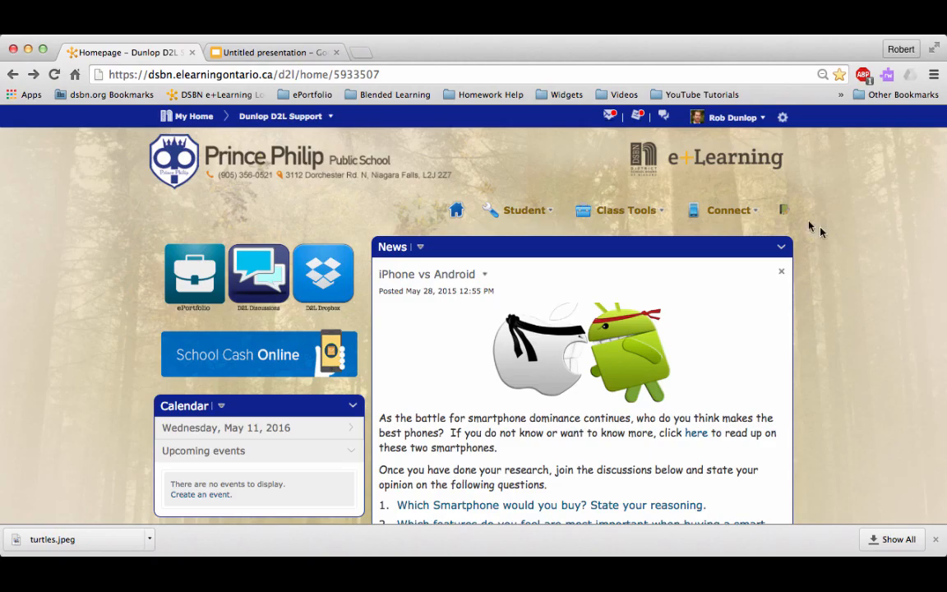
{"action": "left_click", "coordinate": [783, 213]}
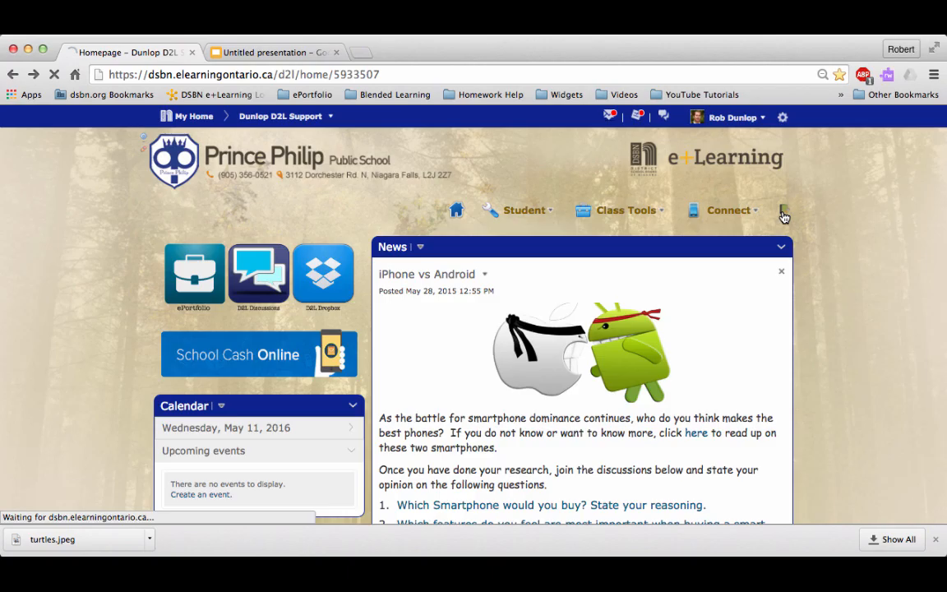
Step: Create a new custom widget named 'Turtle Inquiry' and move to its content settings
{"action": "left_click", "coordinate": [782, 211]}
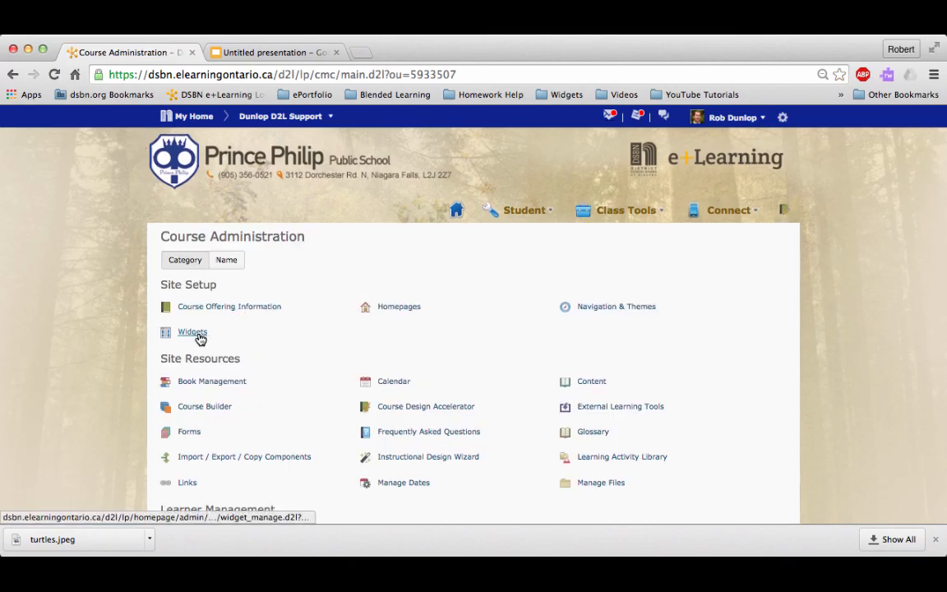
{"action": "left_click", "coordinate": [192, 332]}
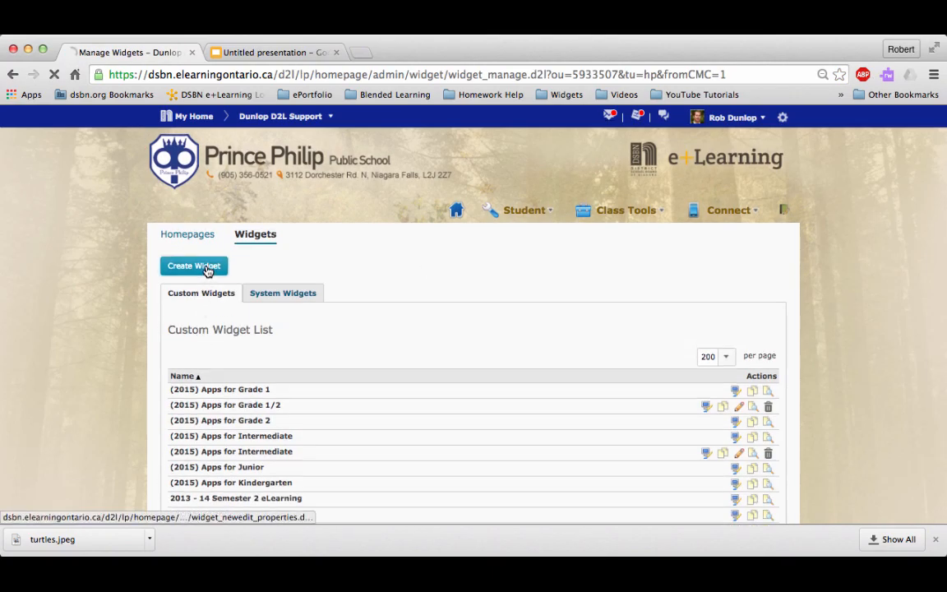
{"action": "left_click", "coordinate": [194, 266]}
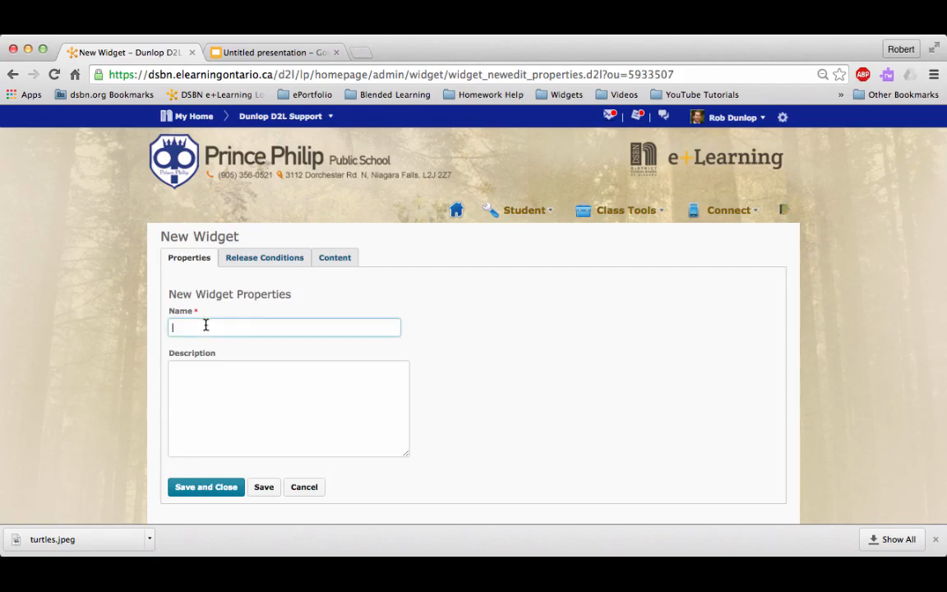
{"action": "type", "text": "Tu"}
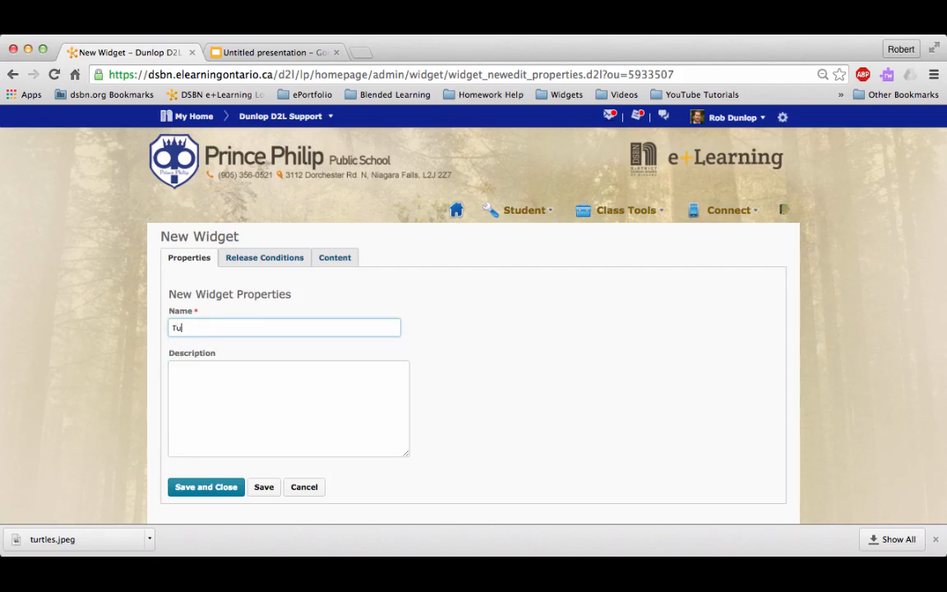
{"action": "type", "text": "rtle Inquir"}
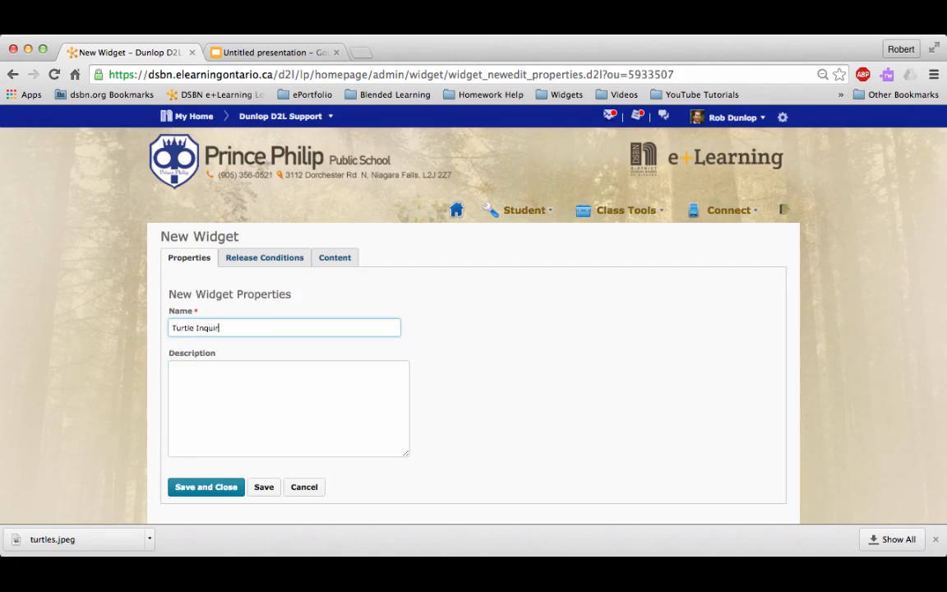
{"action": "type", "text": "y"}
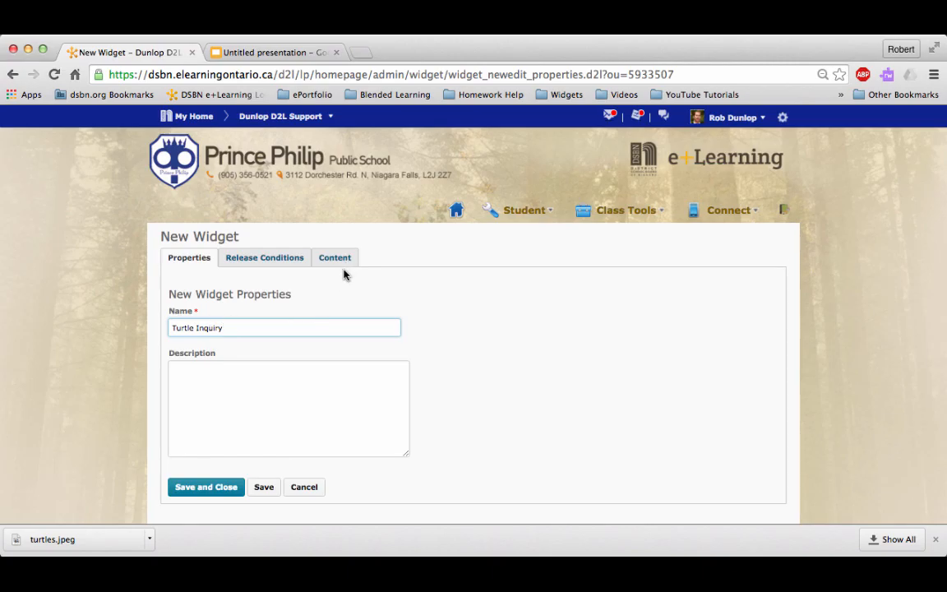
{"action": "mouse_move", "coordinate": [342, 269]}
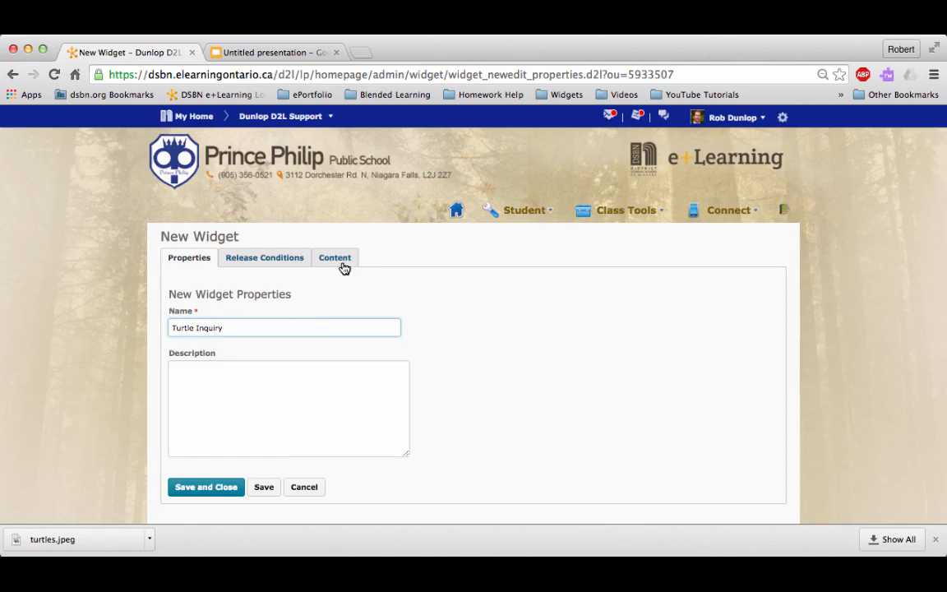
{"action": "left_click", "coordinate": [335, 257]}
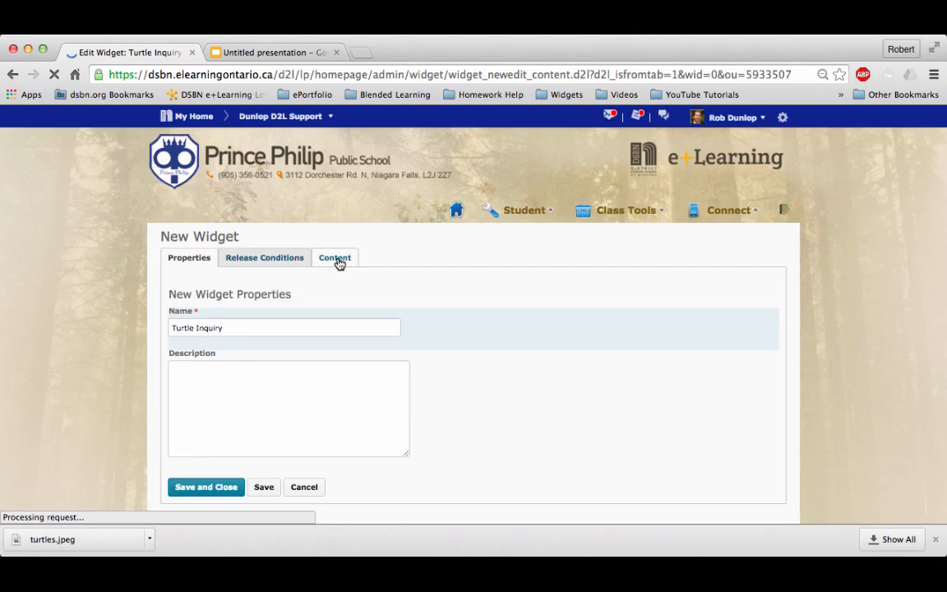
Step: Embed the published Slides iframe code into the Turtle Inquiry widget content via Insert Stuff
{"action": "left_click", "coordinate": [335, 256]}
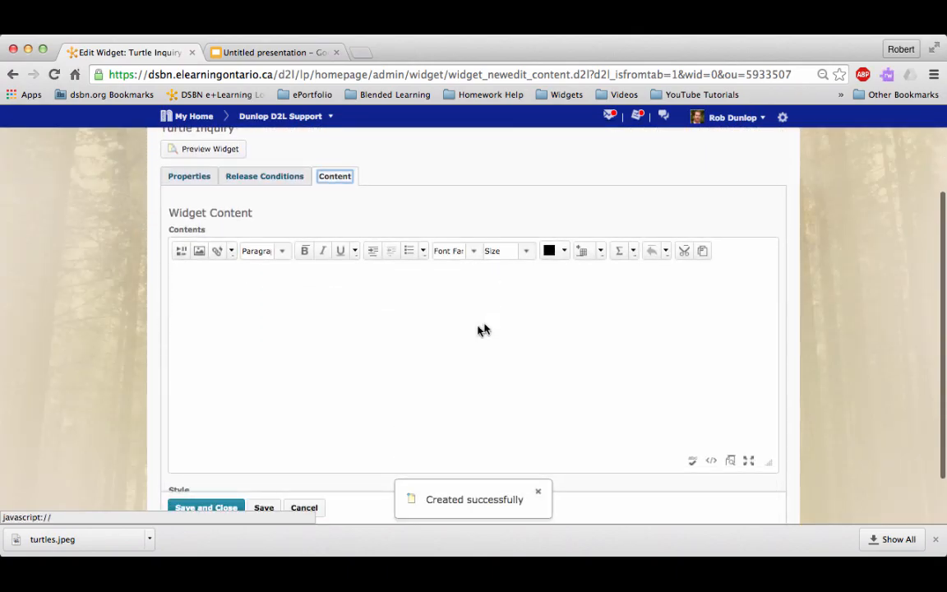
{"action": "mouse_move", "coordinate": [210, 302]}
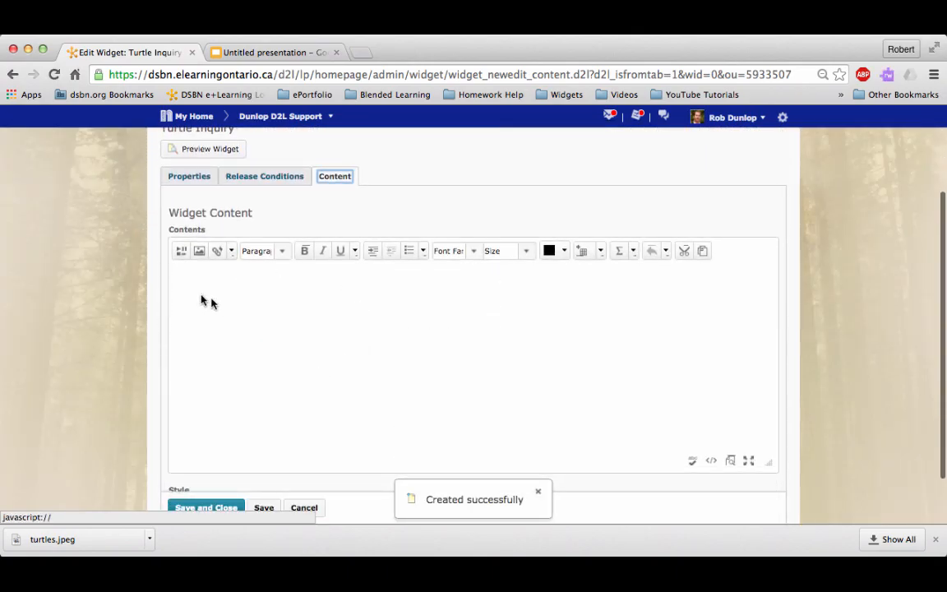
{"action": "mouse_move", "coordinate": [181, 250]}
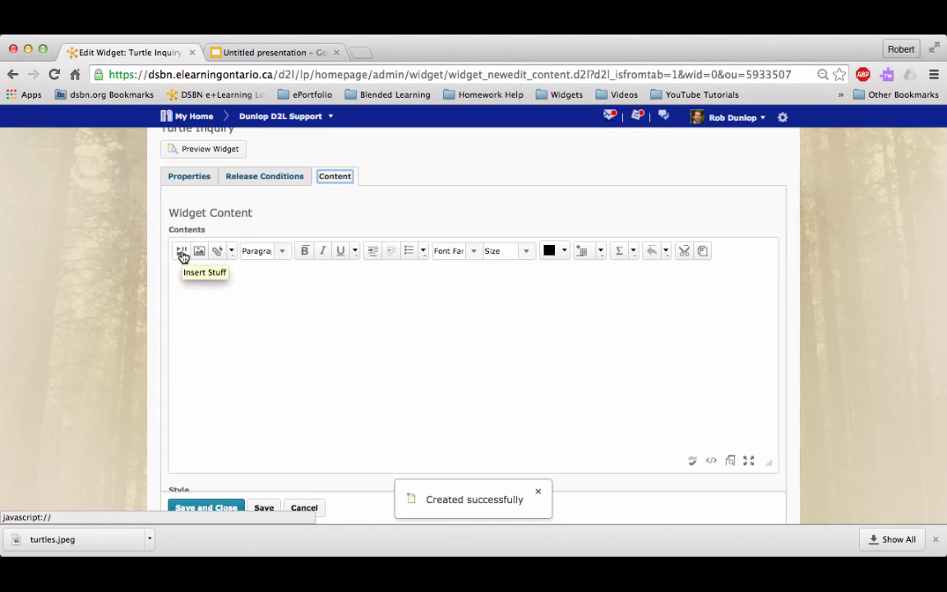
{"action": "left_click", "coordinate": [180, 250]}
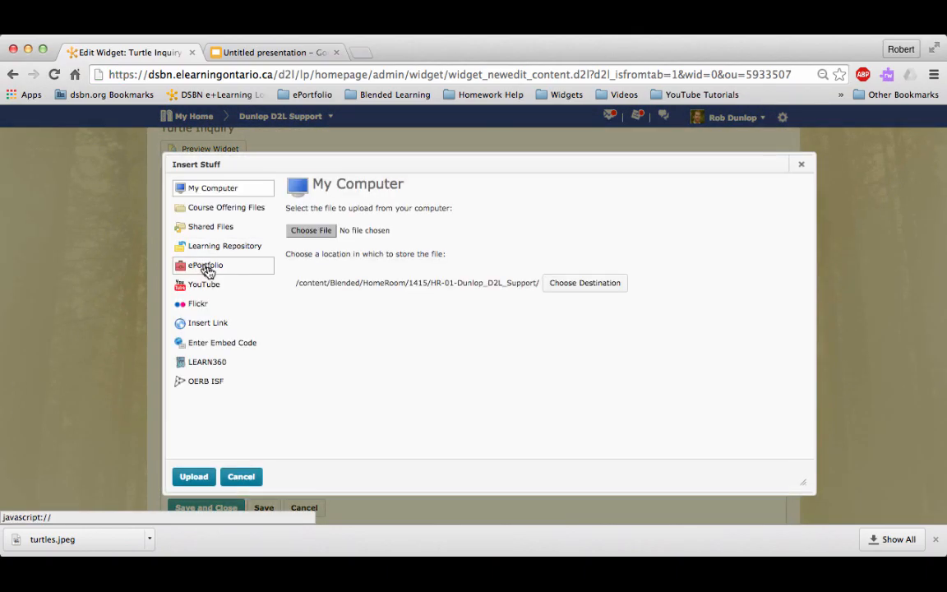
{"action": "mouse_move", "coordinate": [222, 342]}
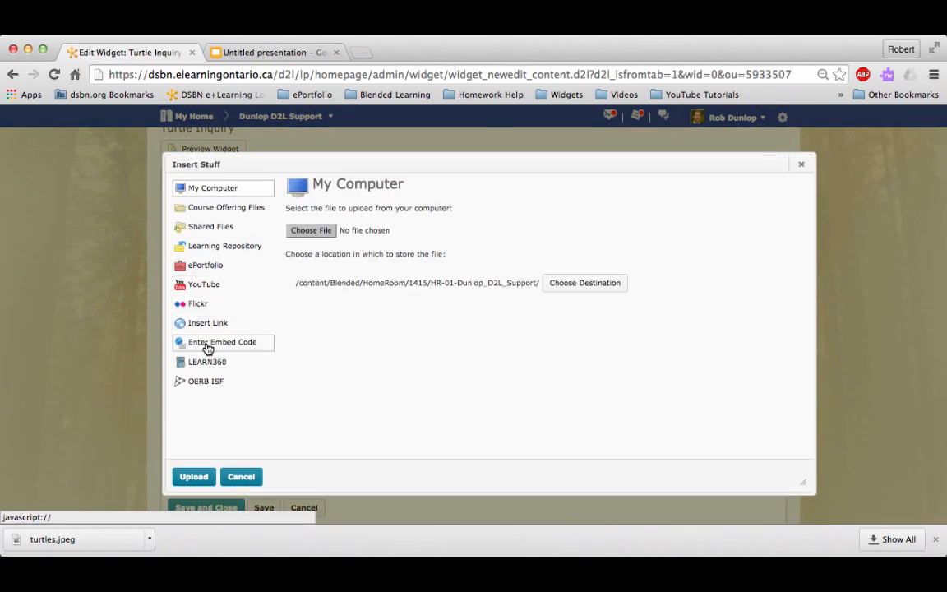
{"action": "left_click", "coordinate": [222, 341]}
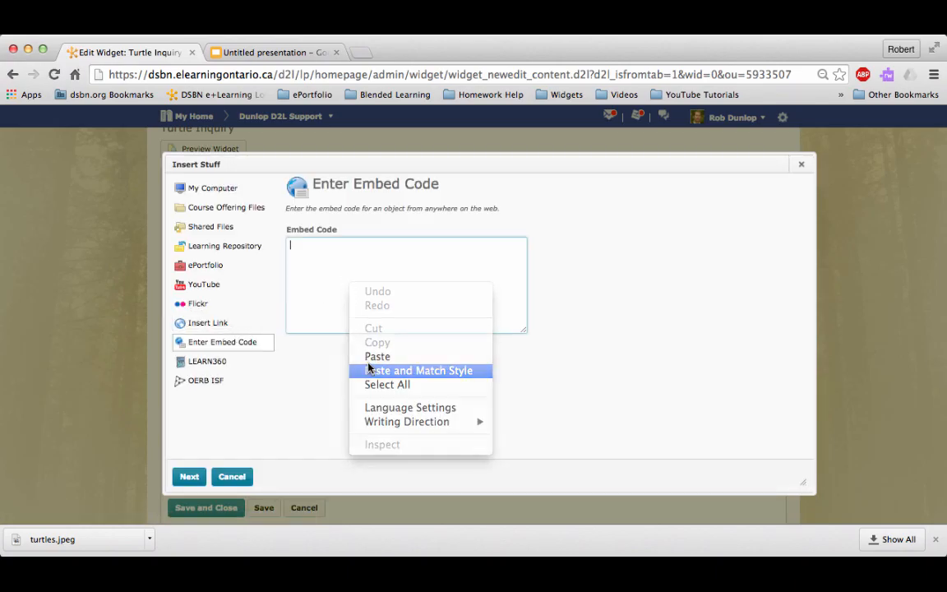
{"action": "left_click", "coordinate": [378, 355]}
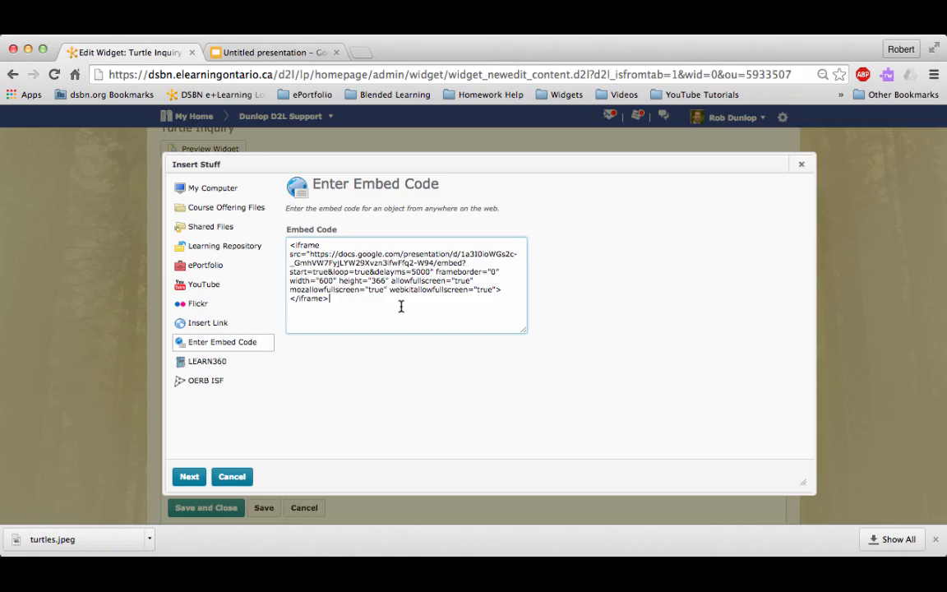
{"action": "left_click", "coordinate": [189, 477]}
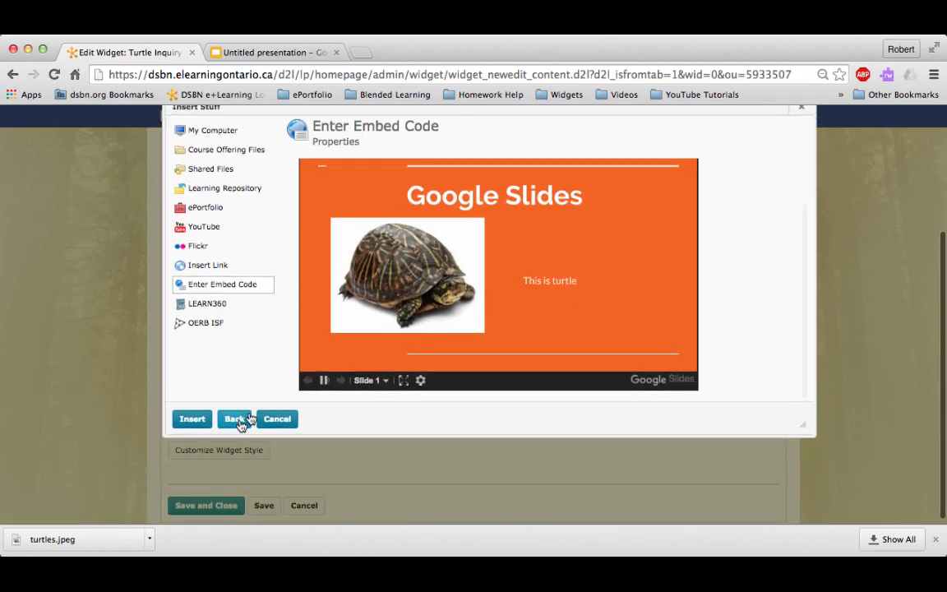
{"action": "left_click", "coordinate": [191, 419]}
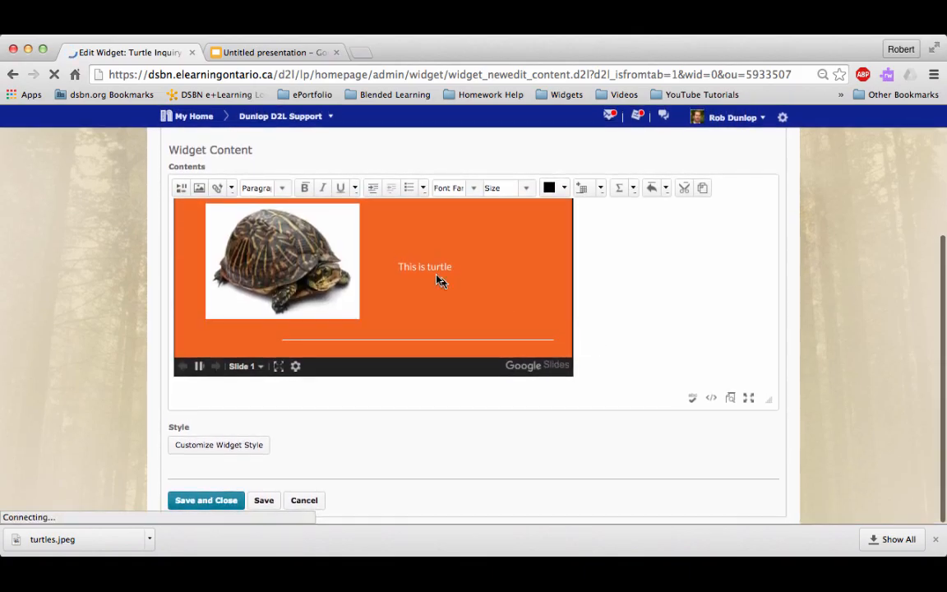
{"action": "left_click", "coordinate": [420, 187]}
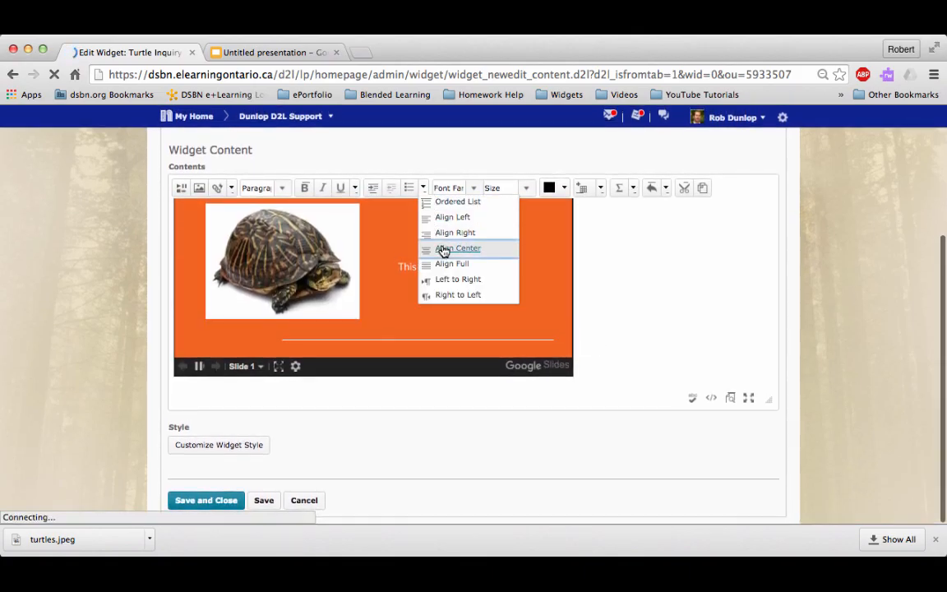
Step: Centre the embedded slideshow and save and close the Turtle Inquiry widget back to the widget list
{"action": "left_click", "coordinate": [457, 247]}
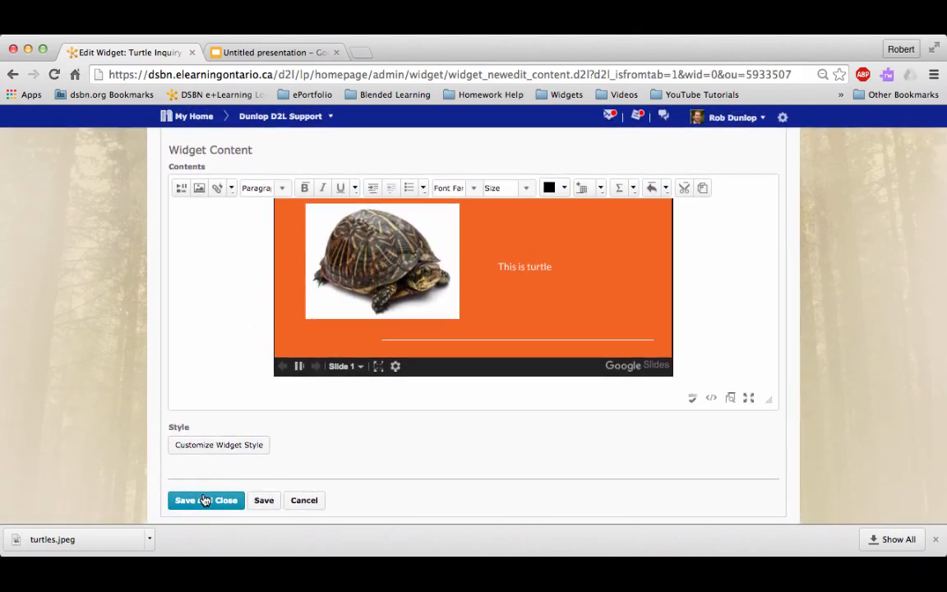
{"action": "left_click", "coordinate": [206, 499]}
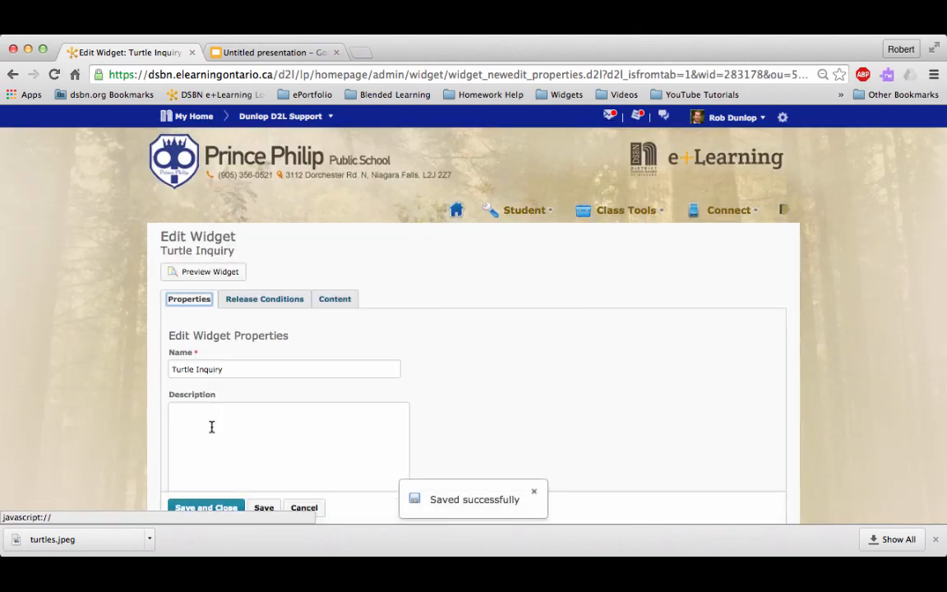
{"action": "left_click", "coordinate": [206, 506]}
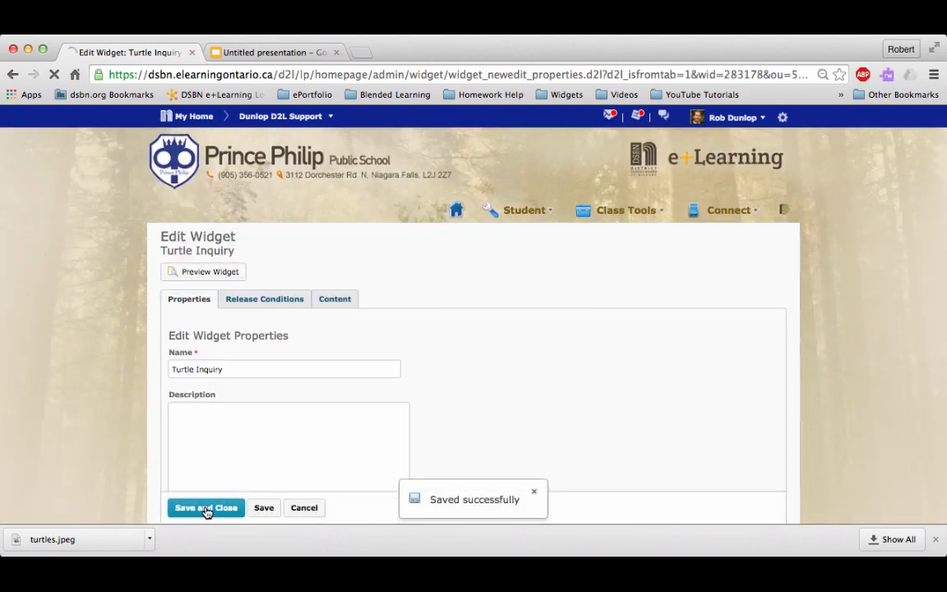
{"action": "left_click", "coordinate": [205, 506]}
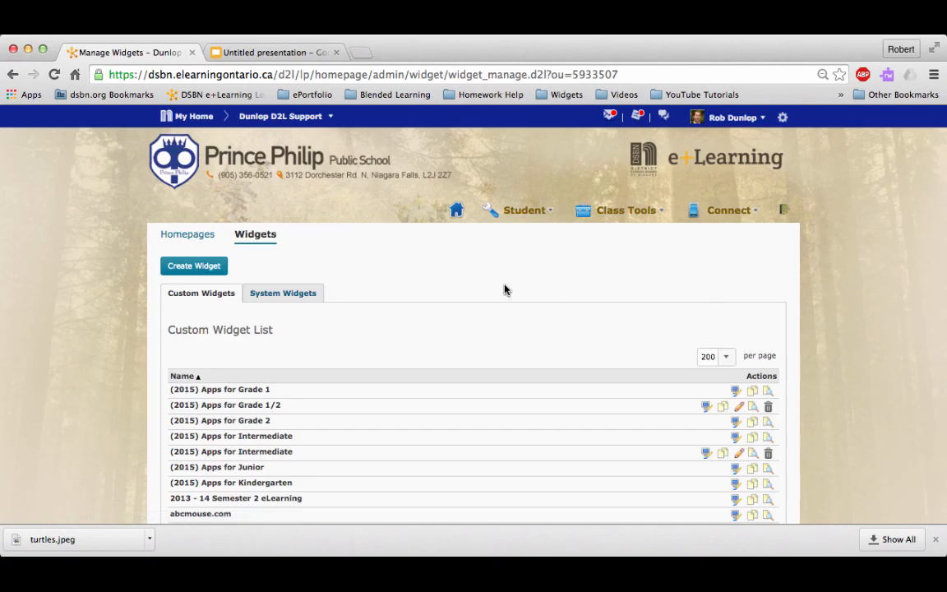
Step: Go to the school homepage and enter the edit settings for this homepage
{"action": "left_click", "coordinate": [457, 210]}
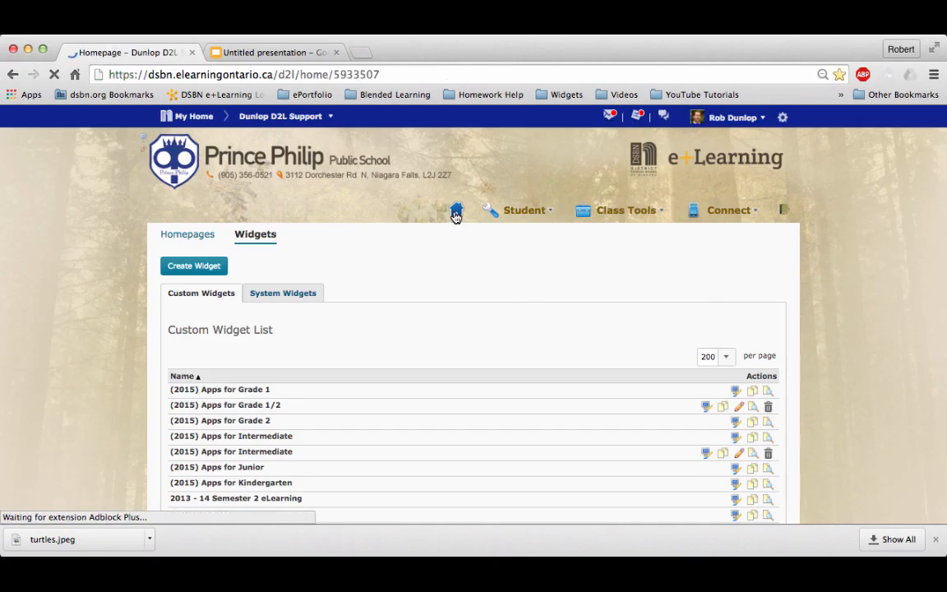
{"action": "left_click", "coordinate": [457, 210]}
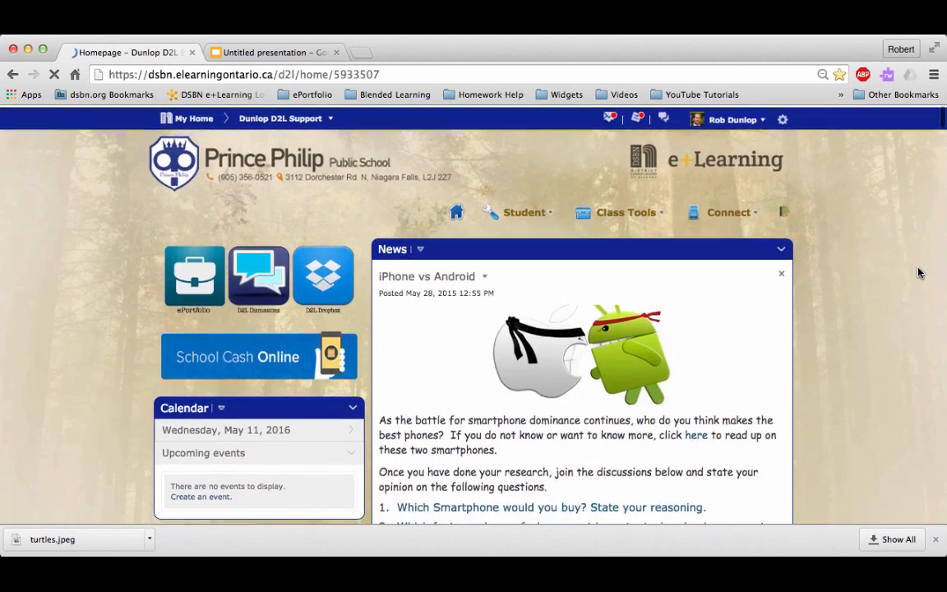
{"action": "scroll", "scroll_direction": "down", "scroll_amount": 3}
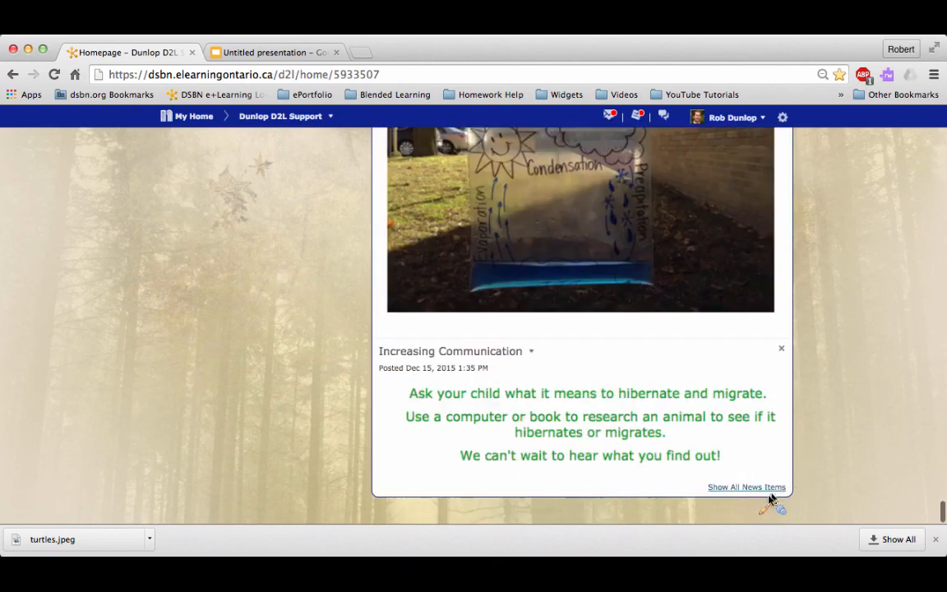
{"action": "mouse_move", "coordinate": [764, 510]}
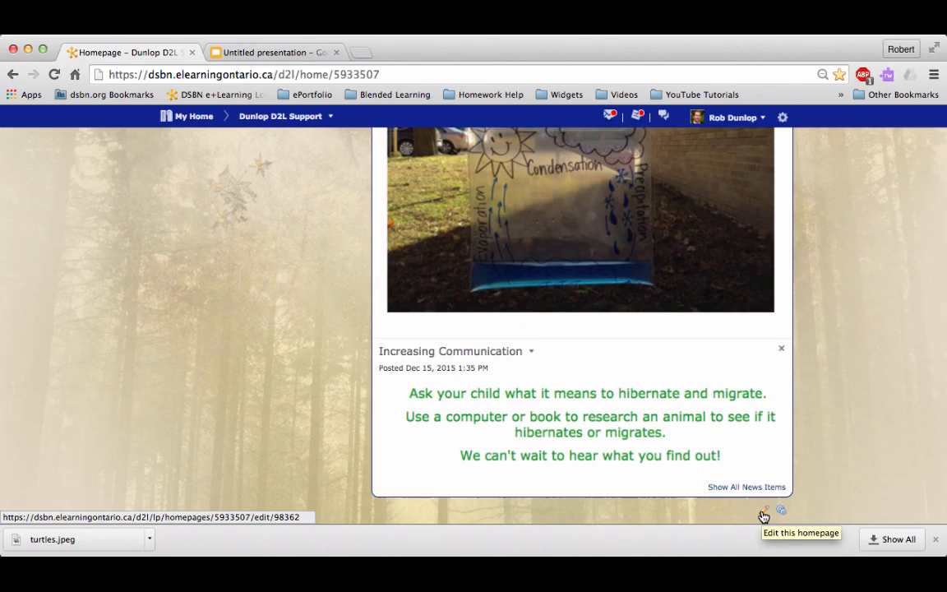
{"action": "left_click", "coordinate": [766, 510]}
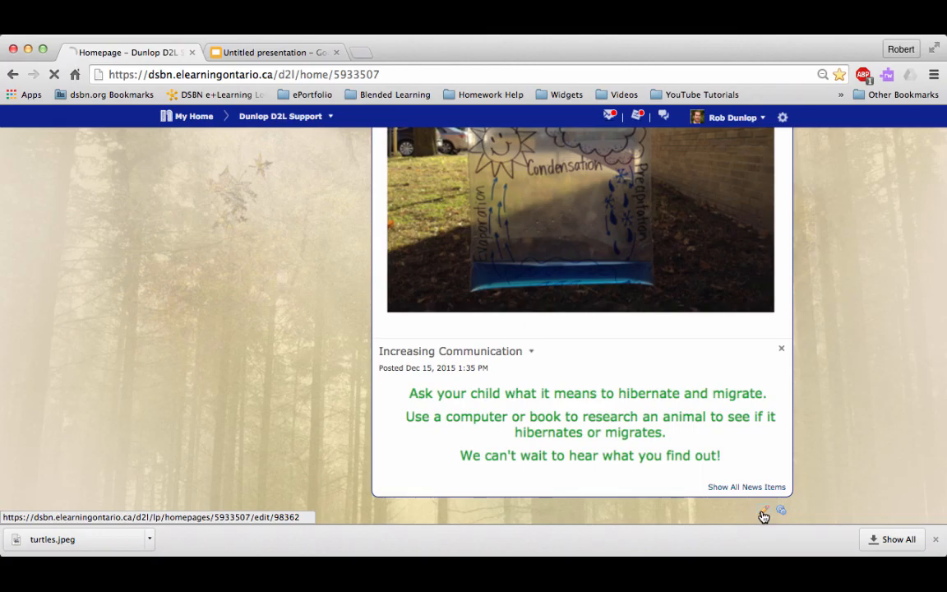
{"action": "left_click", "coordinate": [763, 509]}
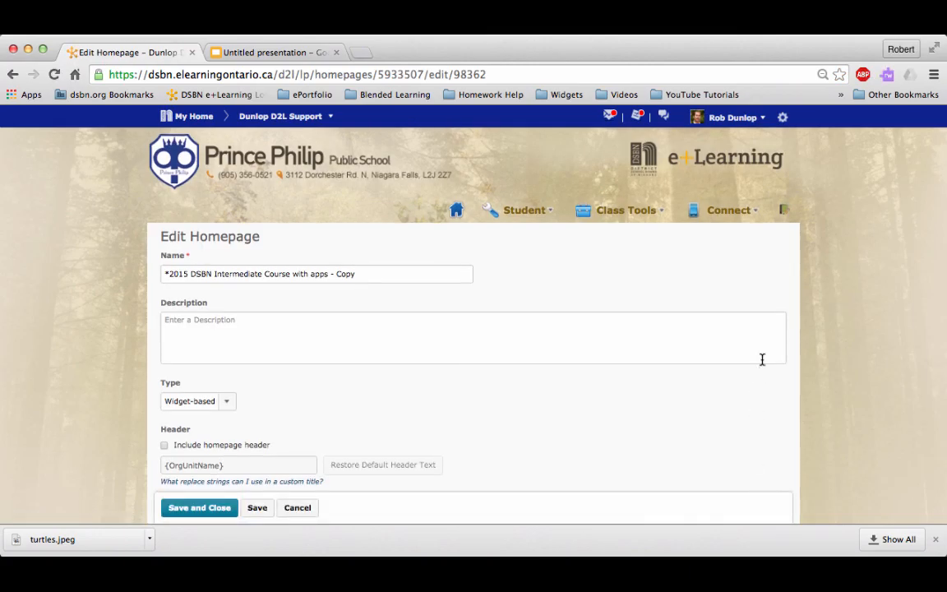
Step: Add the Turtle Inquiry widget to the homepage's right column
{"action": "scroll", "scroll_direction": "down", "scroll_amount": 3}
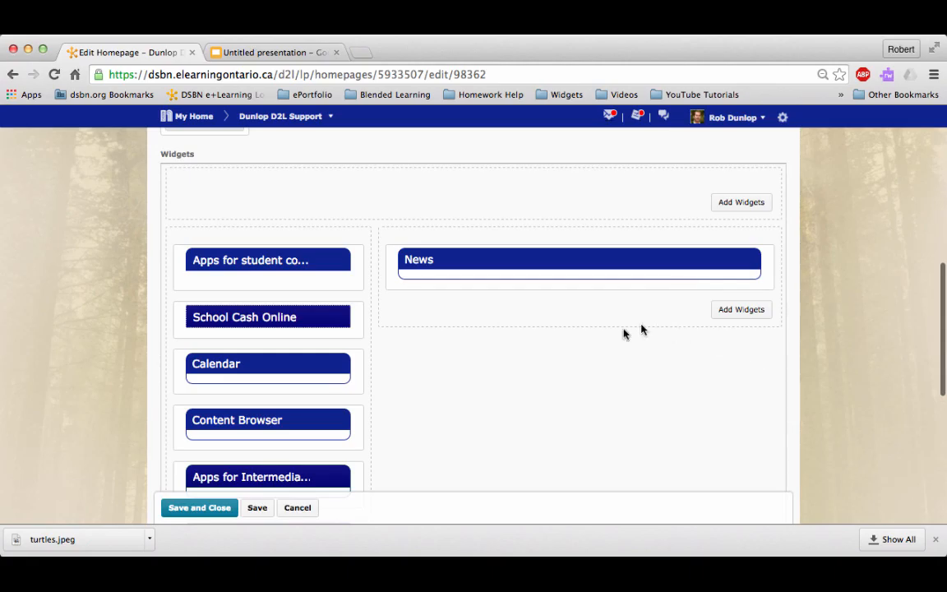
{"action": "mouse_move", "coordinate": [687, 315]}
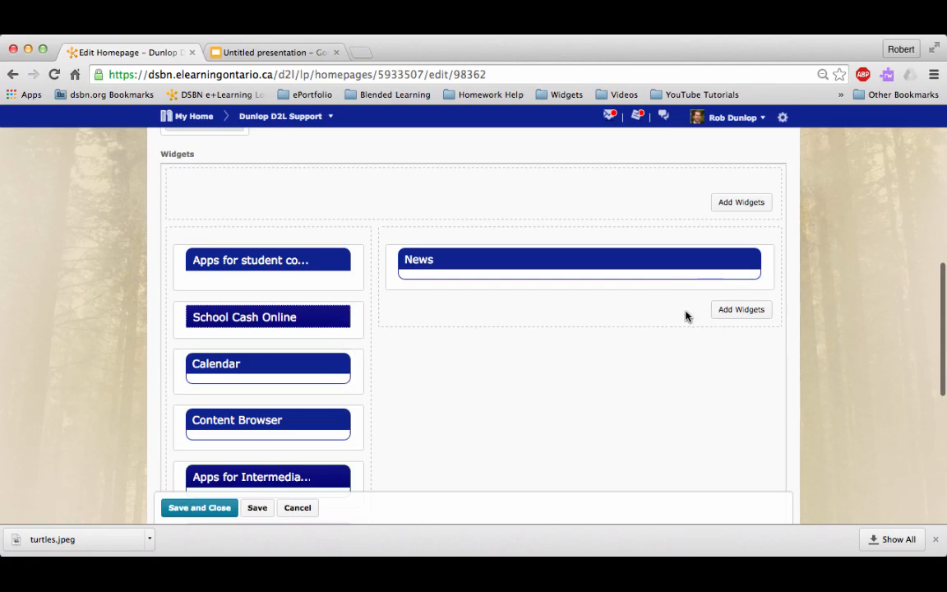
{"action": "mouse_move", "coordinate": [653, 278]}
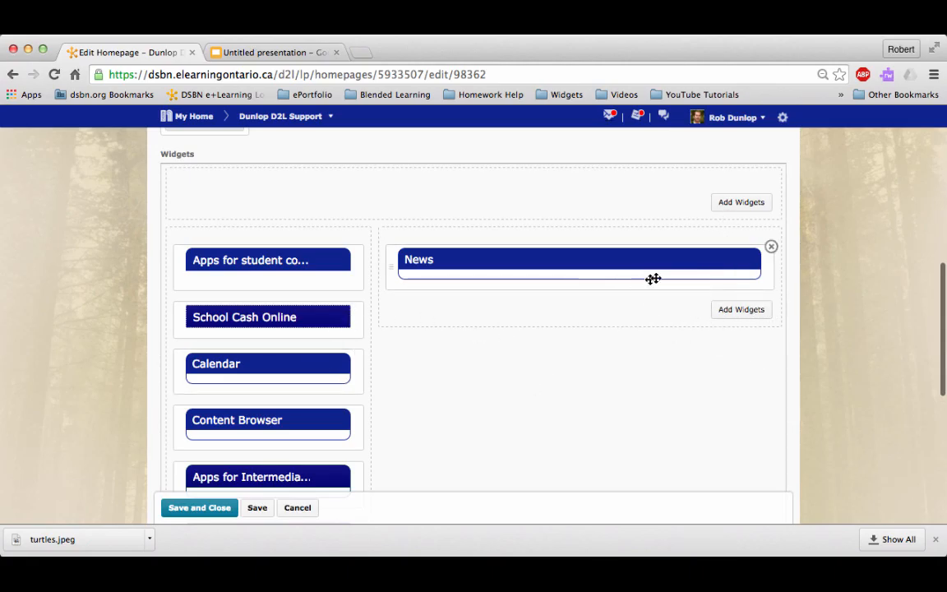
{"action": "mouse_move", "coordinate": [701, 286]}
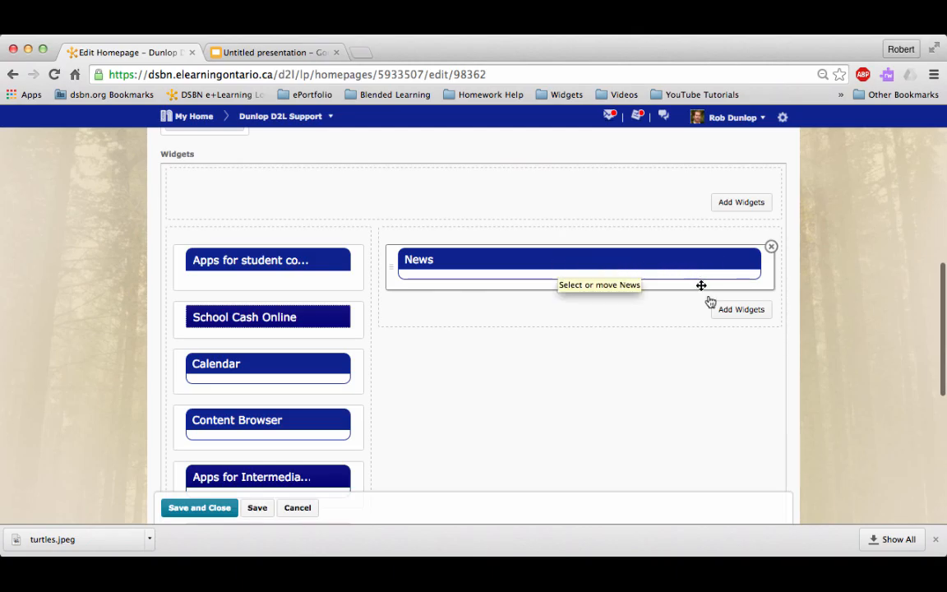
{"action": "left_click", "coordinate": [740, 309]}
{"action": "type", "text": "turtle"}
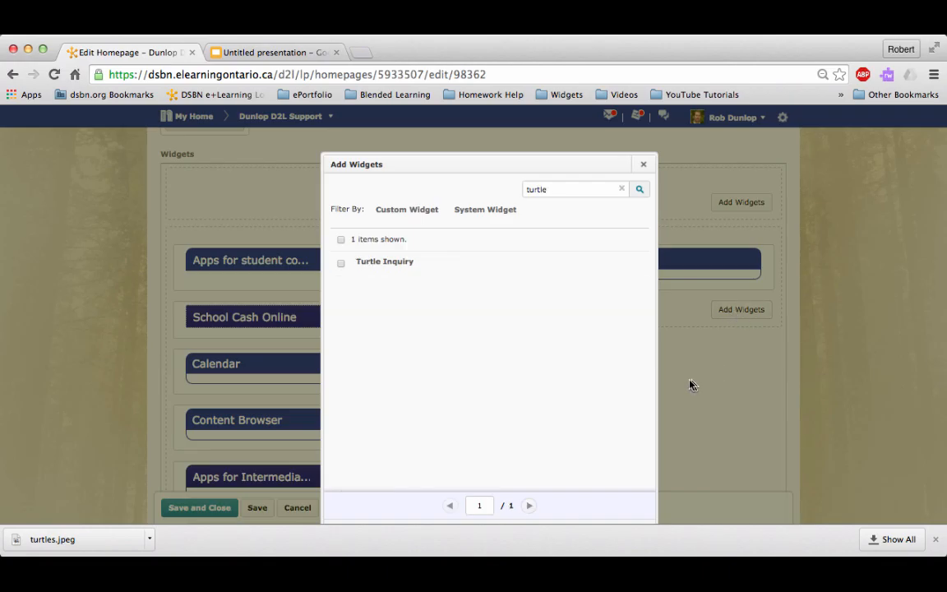
{"action": "left_click", "coordinate": [340, 263]}
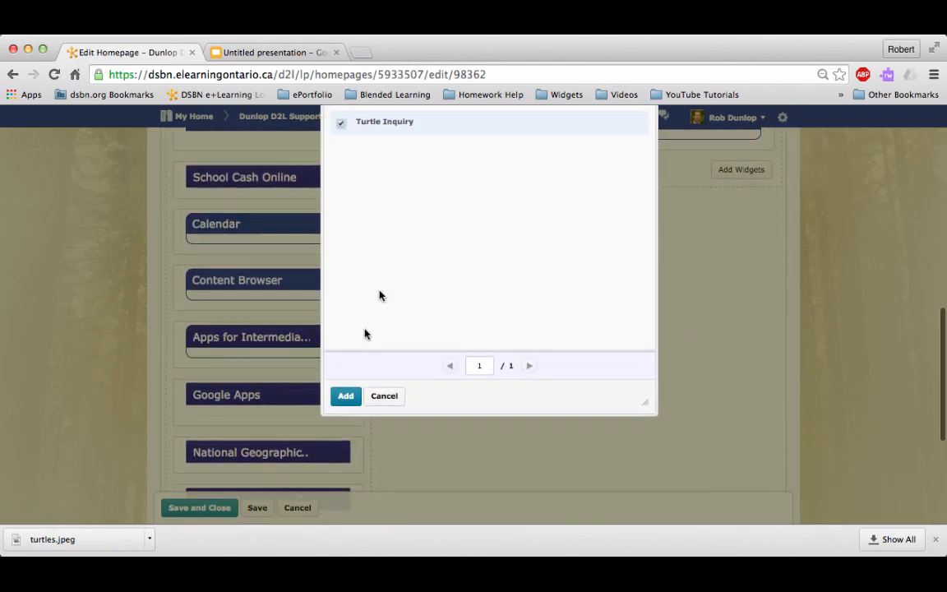
{"action": "left_click", "coordinate": [345, 395]}
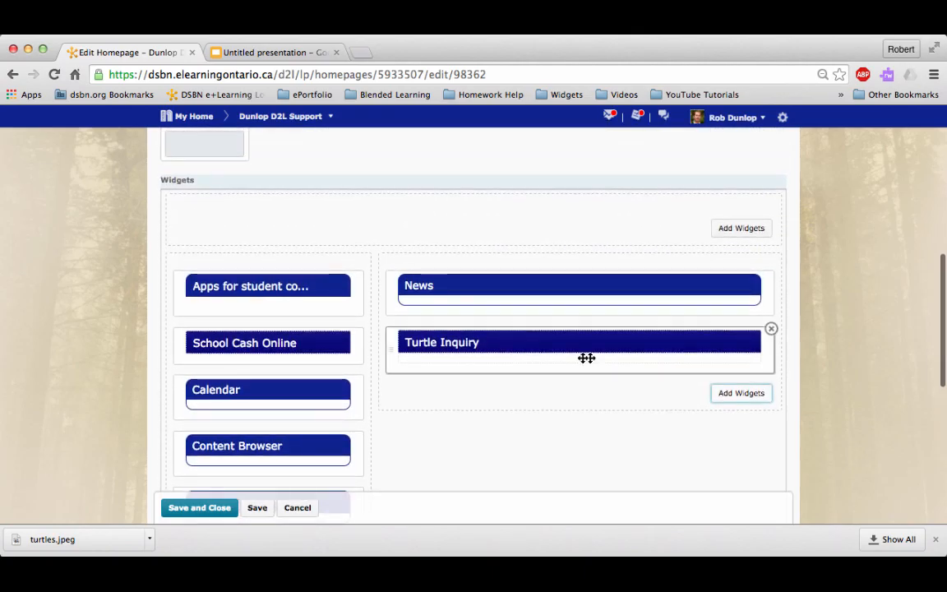
Step: Move Turtle Inquiry above the News widget and save the homepage layout
{"action": "left_click_drag", "start_coordinate": [586, 342], "coordinate": [556, 282]}
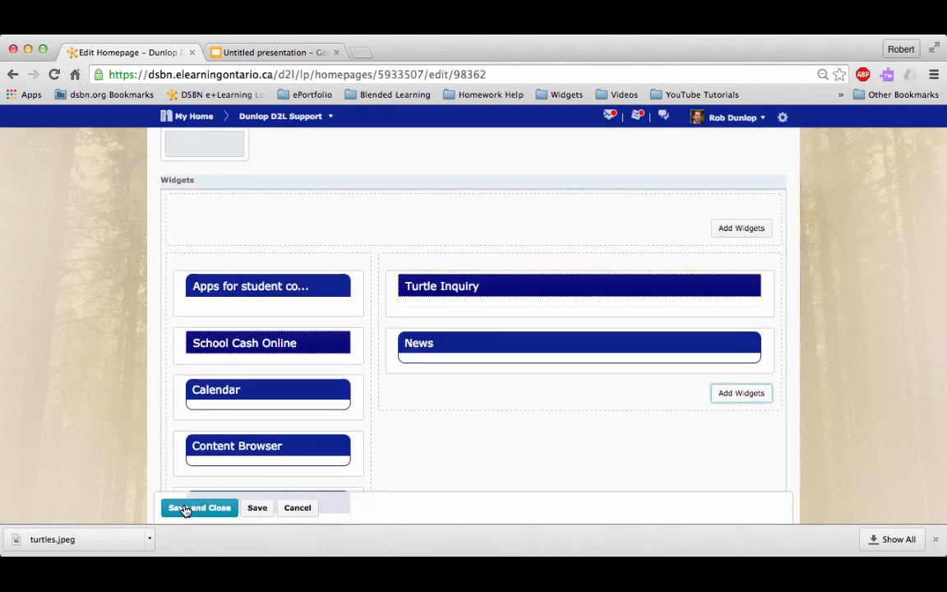
{"action": "left_click", "coordinate": [199, 506]}
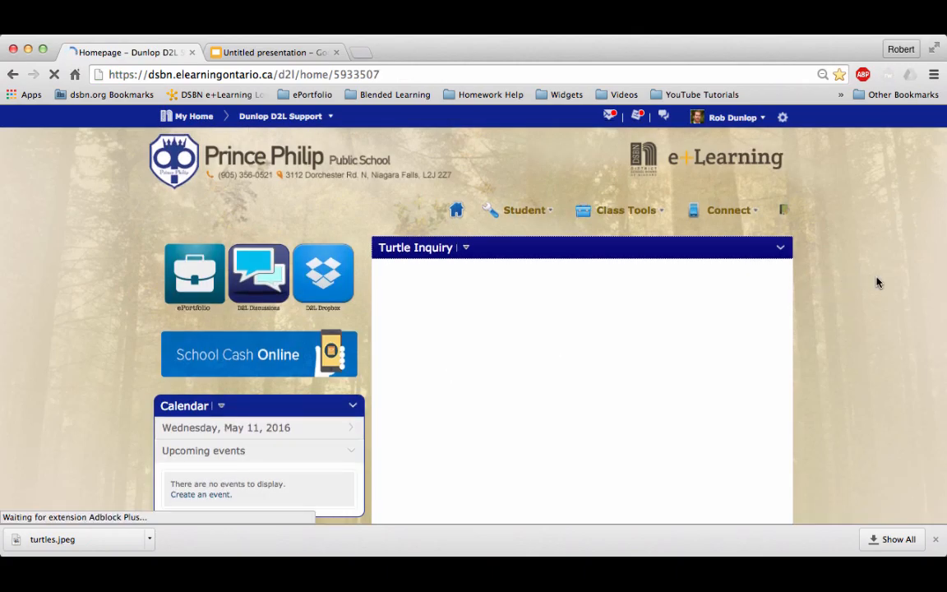
Step: Return to the Untitled presentation in Google Slides
{"action": "scroll", "scroll_direction": "down", "scroll_amount": 3}
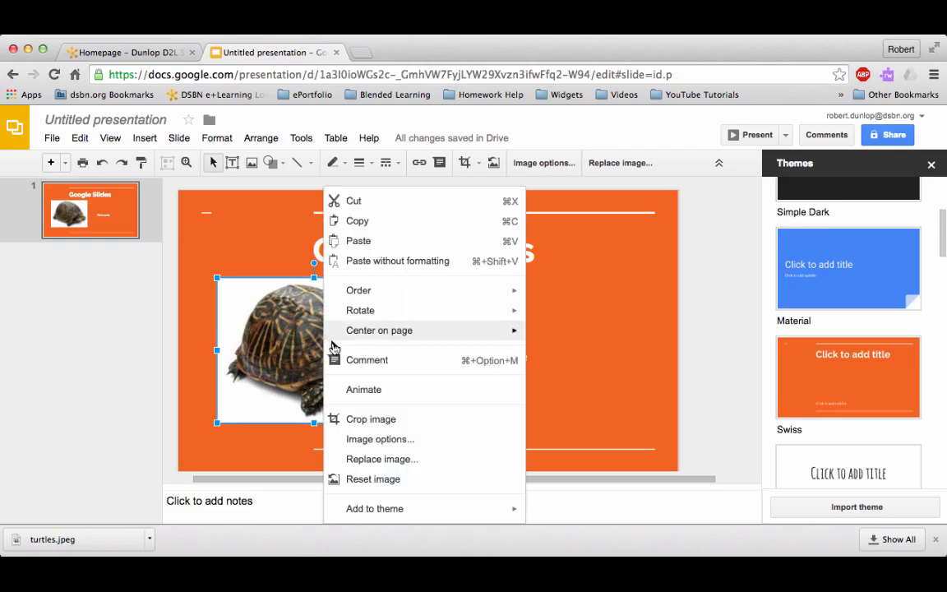
{"action": "mouse_move", "coordinate": [381, 220]}
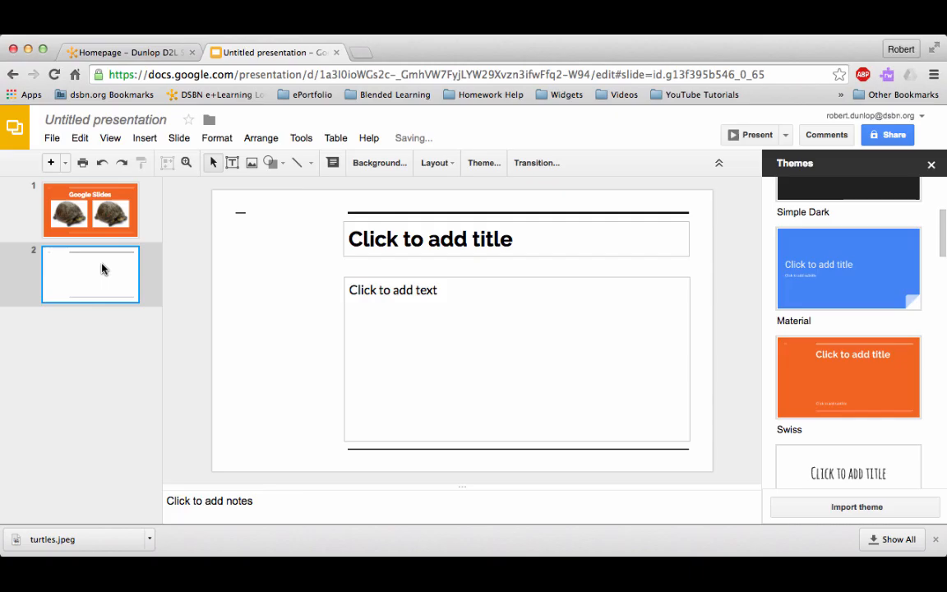
Step: Bring up the options menu for the new second slide thumbnail
{"action": "right_click", "coordinate": [90, 272]}
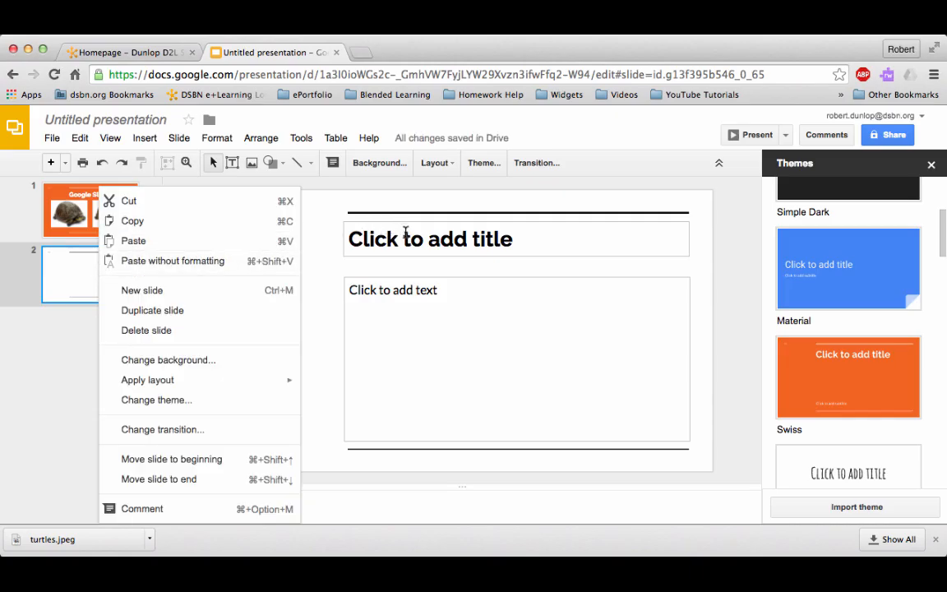
Step: Title the second slide 'Turtles are great' and select its body text box
{"action": "type", "text": "T"}
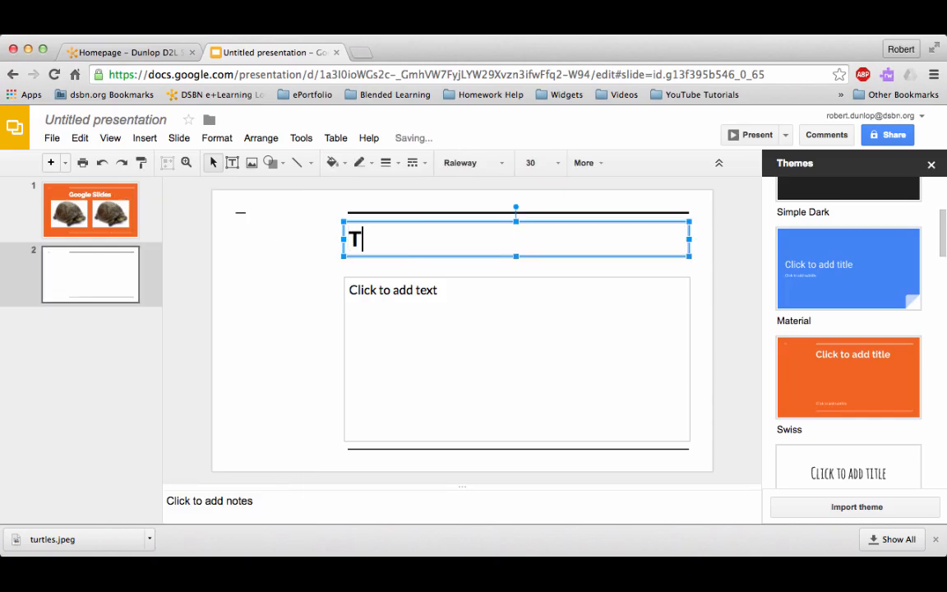
{"action": "type", "text": "urtles are g"}
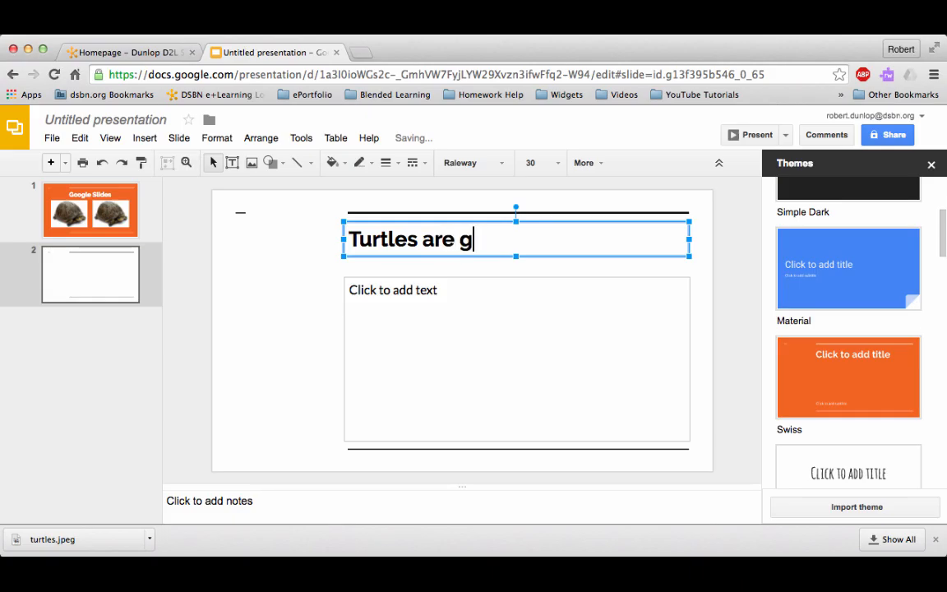
{"action": "left_click", "coordinate": [516, 358]}
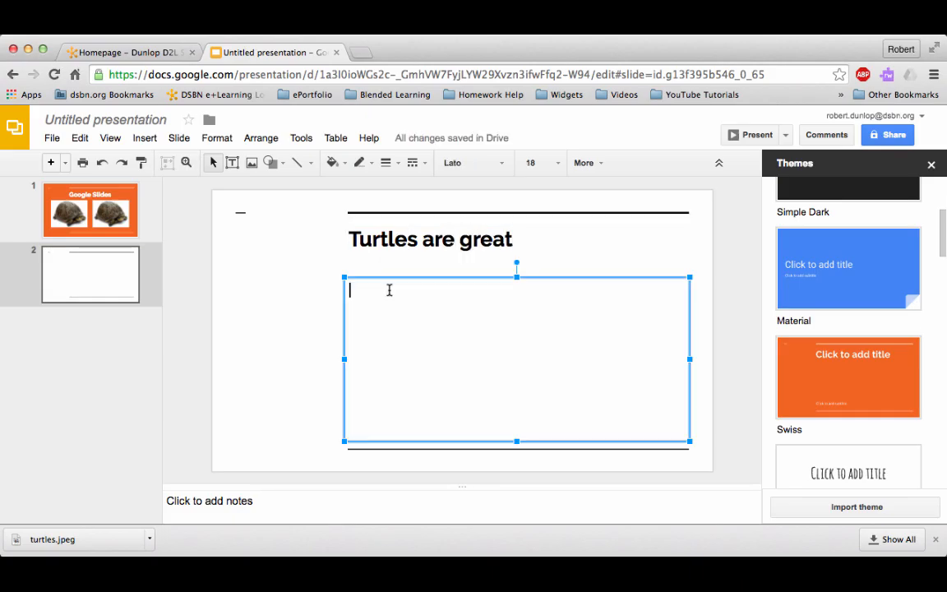
{"action": "mouse_move", "coordinate": [144, 138]}
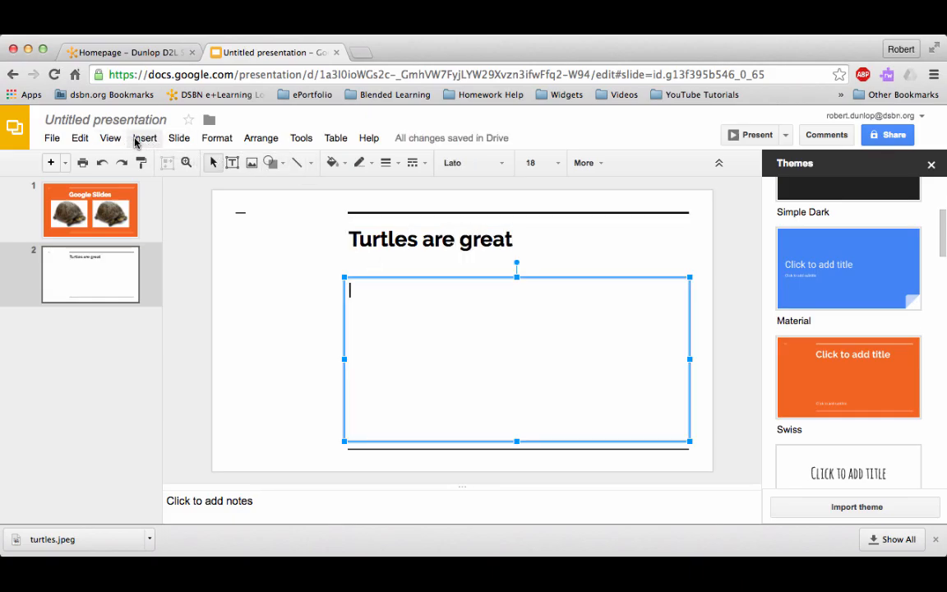
Step: Paste the turtle image into the body area via Edit > Paste, then return to the D2L homepage
{"action": "left_click", "coordinate": [79, 138]}
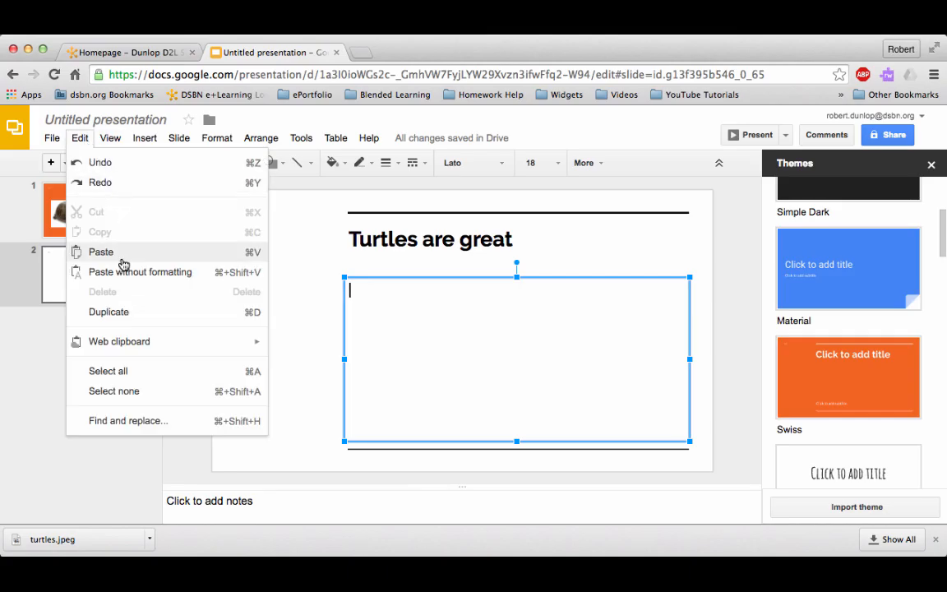
{"action": "left_click", "coordinate": [102, 251]}
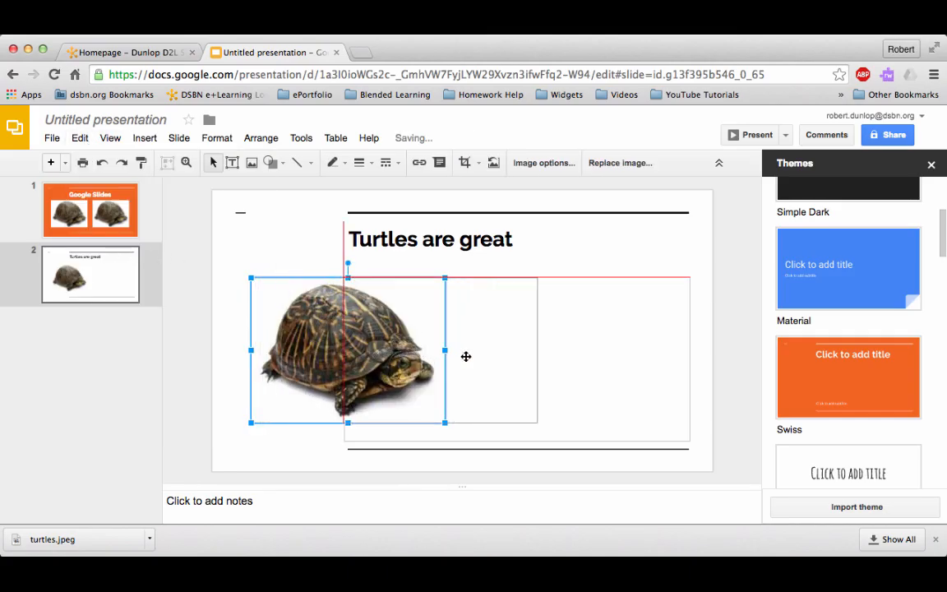
{"action": "left_click", "coordinate": [617, 374]}
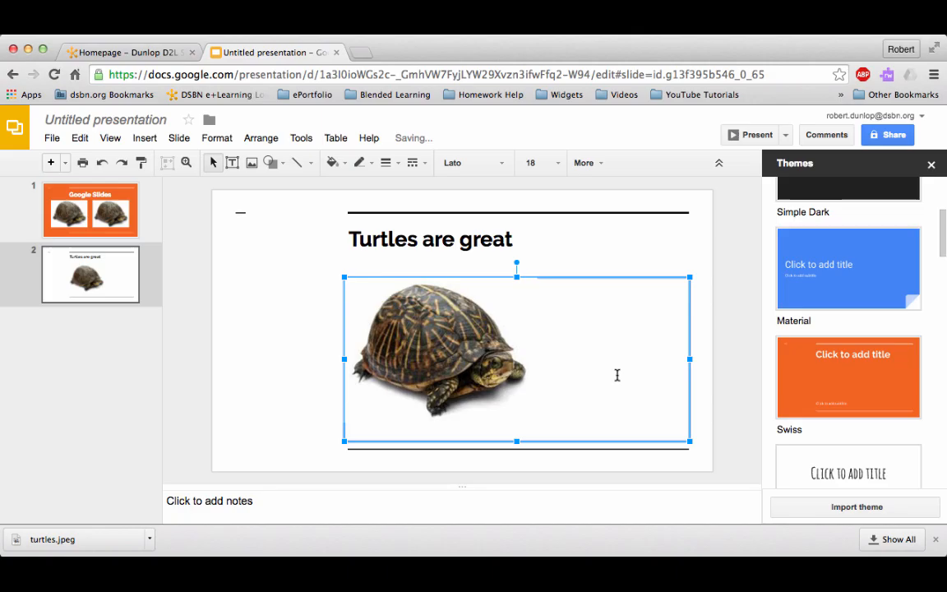
{"action": "left_click", "coordinate": [128, 51]}
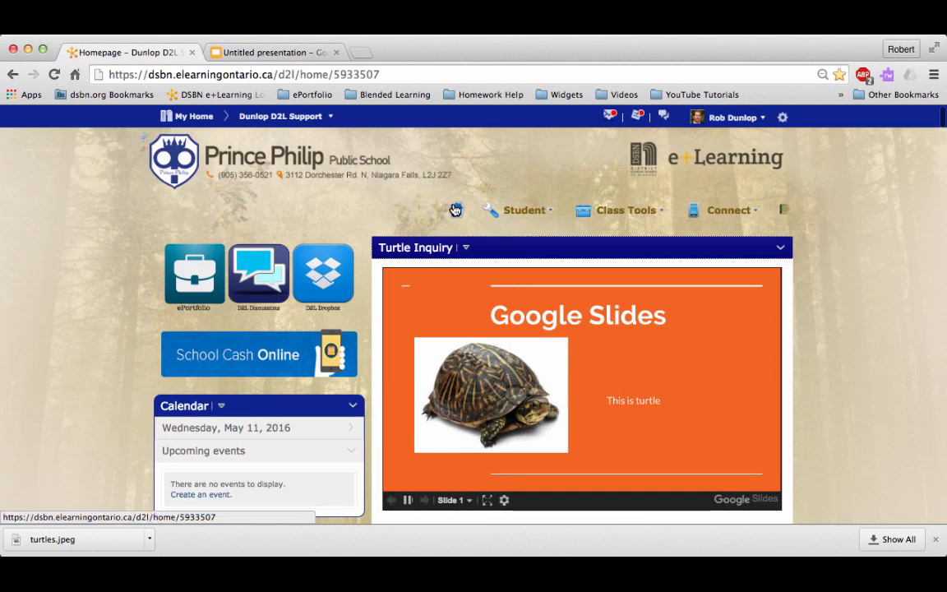
Step: Reload the D2L homepage and watch the widget slideshow cycle between the two-turtle and 'Turtles are great' slides
{"action": "left_click", "coordinate": [457, 210]}
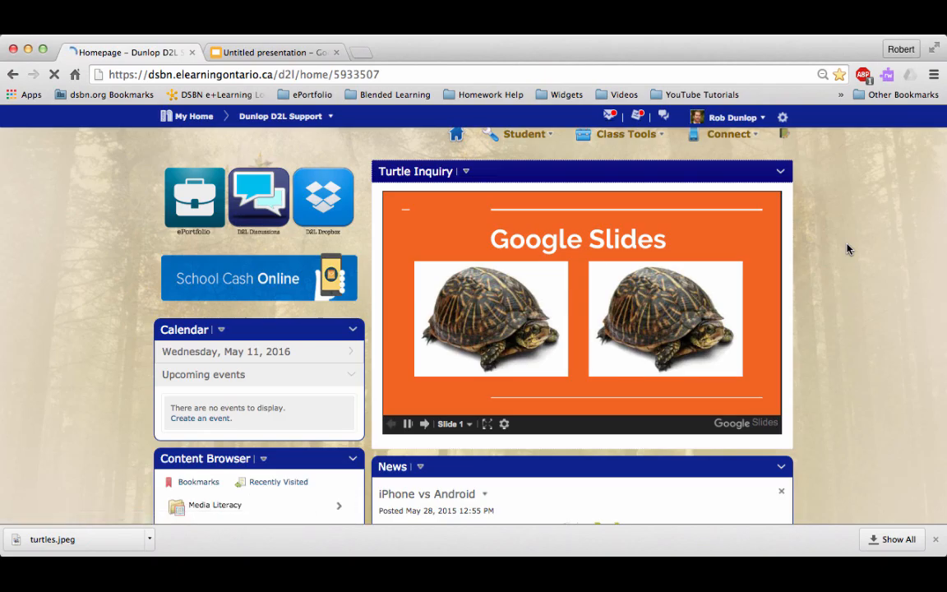
{"action": "left_click", "coordinate": [424, 424]}
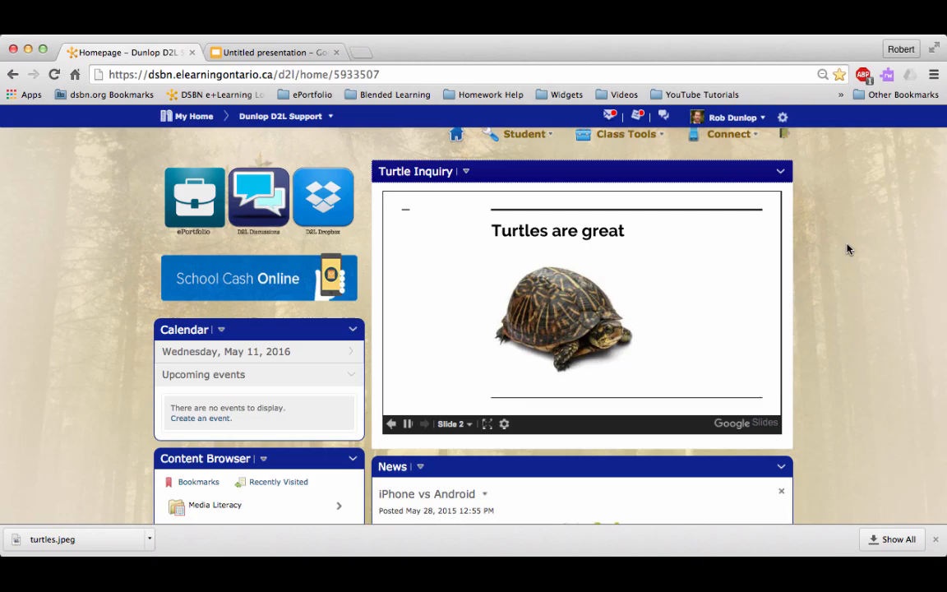
{"action": "left_click", "coordinate": [391, 424]}
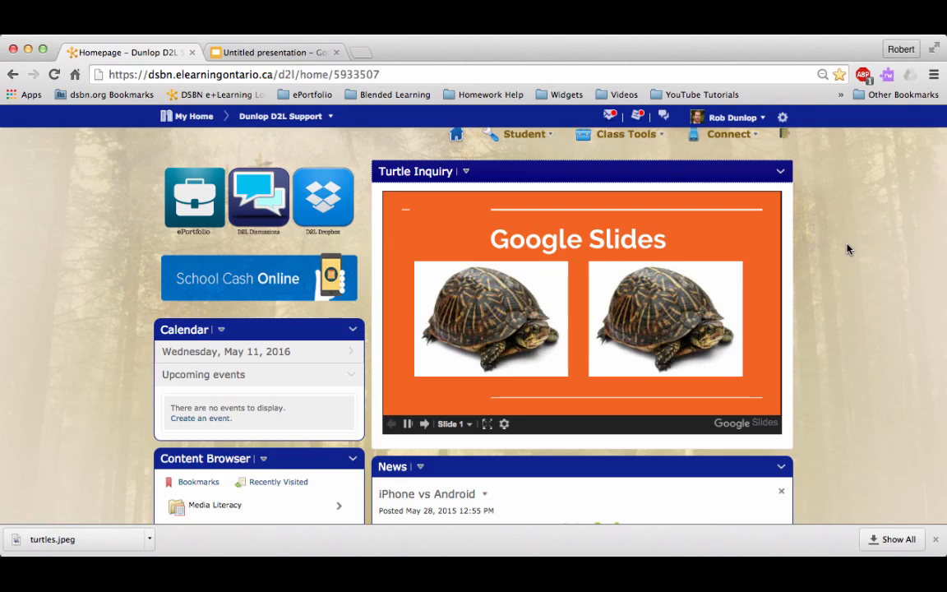
{"action": "left_click", "coordinate": [424, 424]}
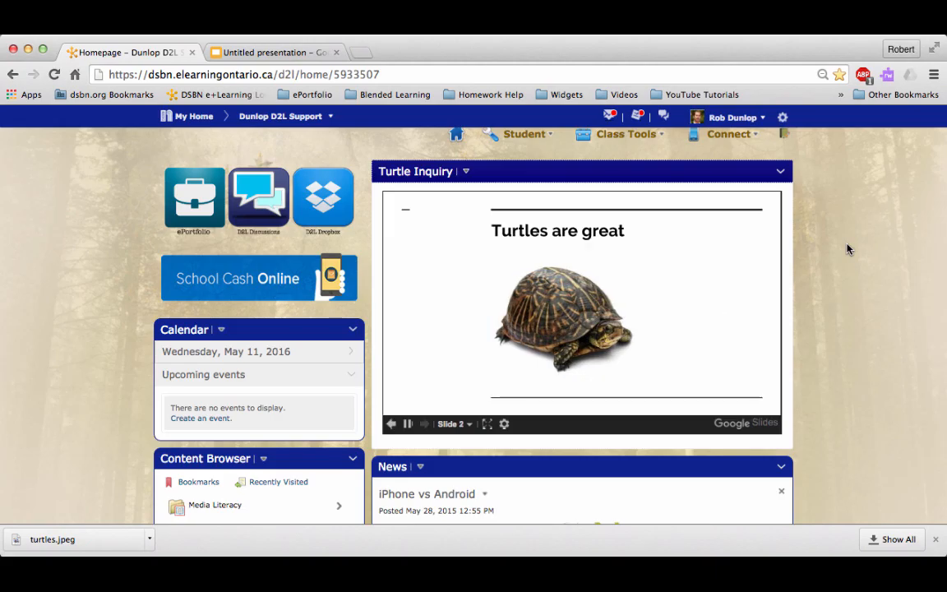